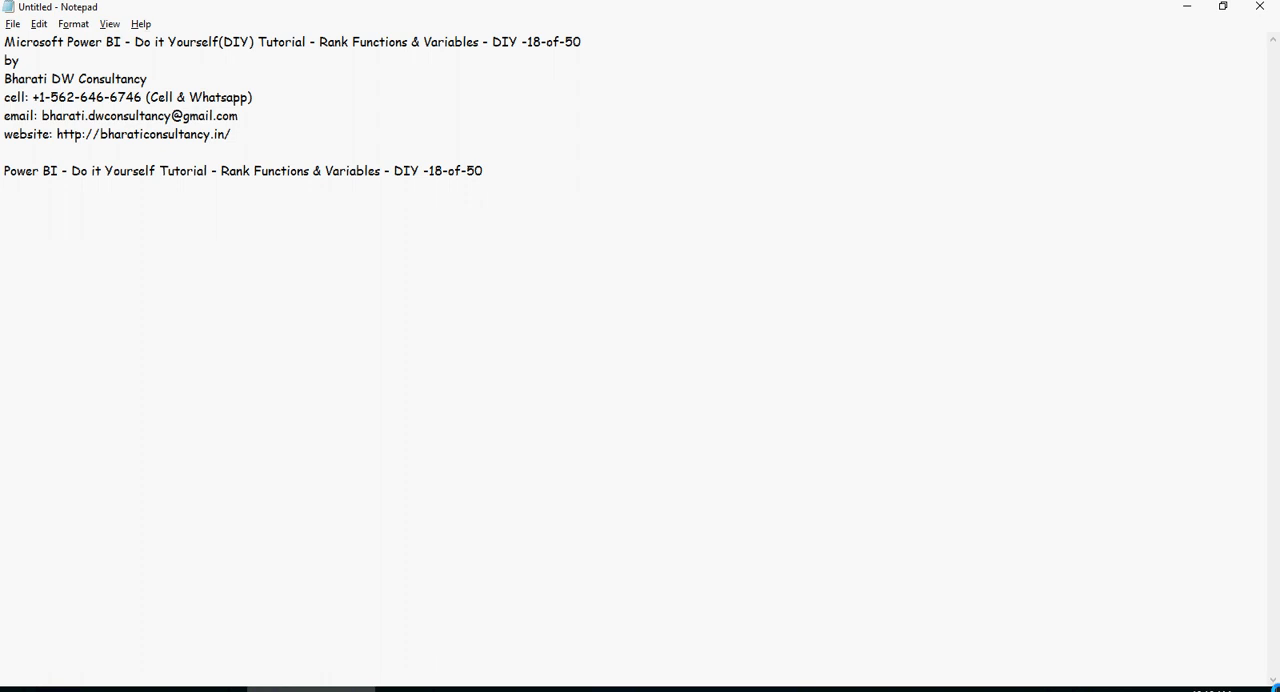
# - Write the DAX rank-functions intro and step 1: reuse the PBIX, download data from goo.gl/33P87q
pyautogui.write('In this video, we will talk about Rank Functions & Variables like in DAX (Data Analysis Expressions).')
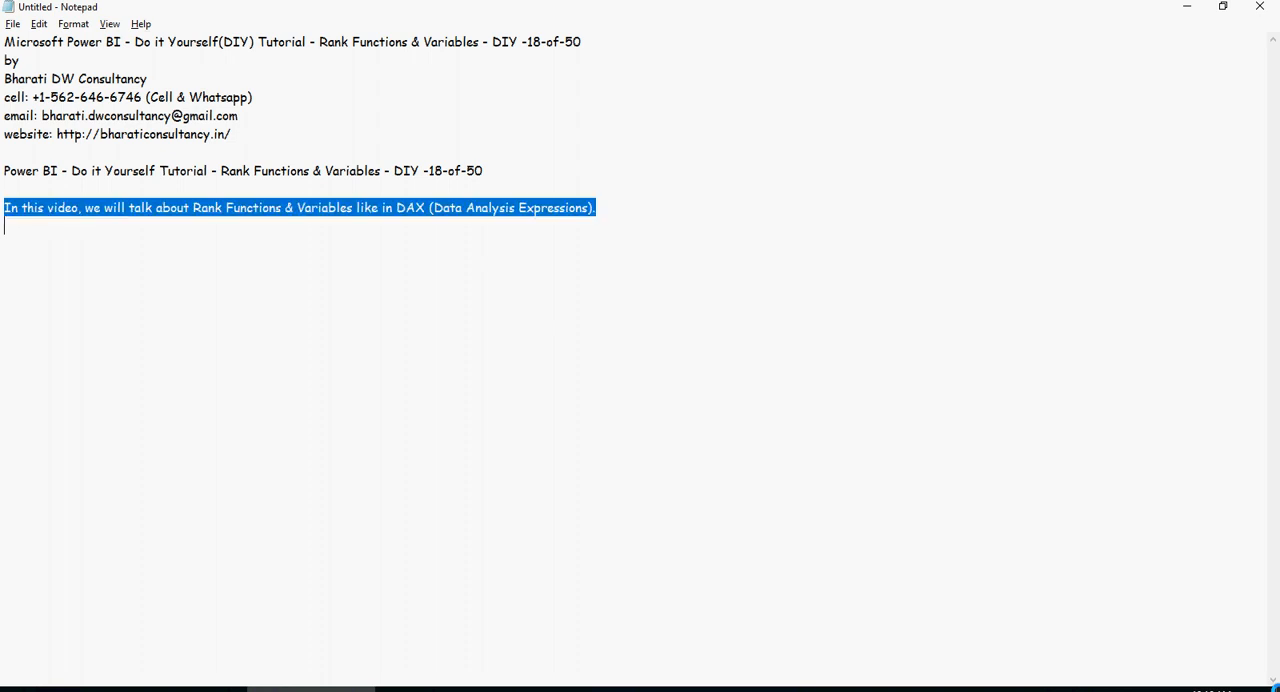
pyautogui.click(449, 246)
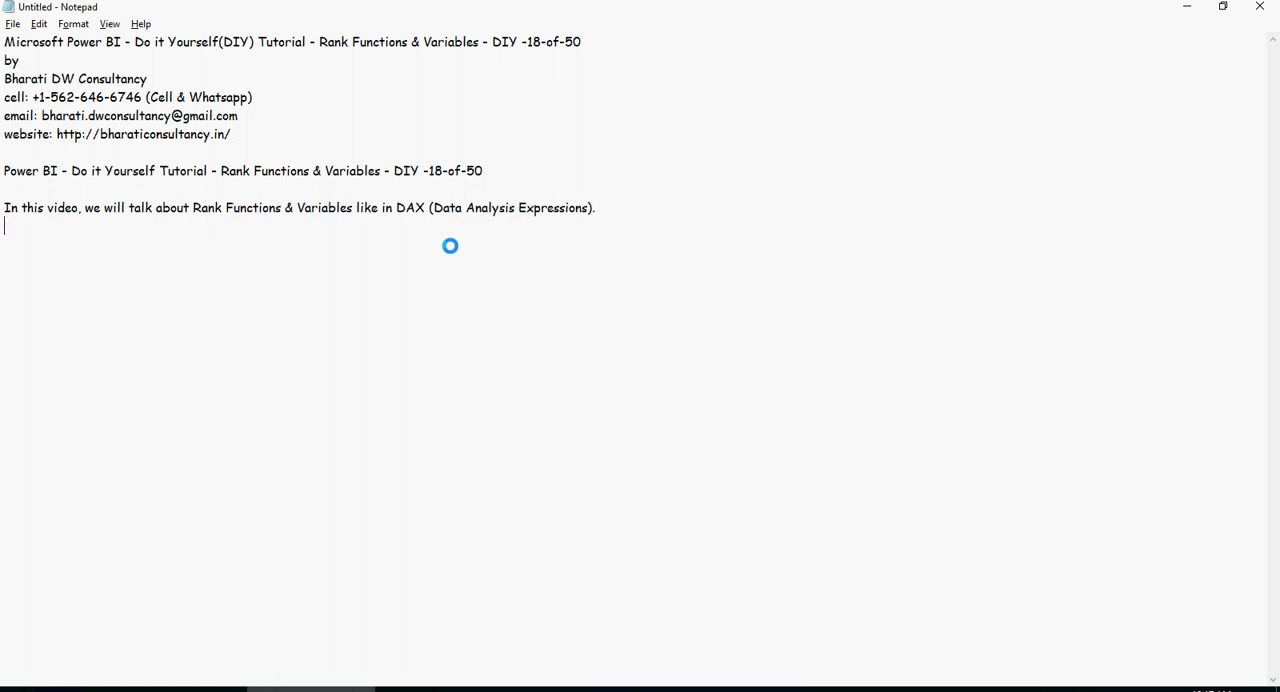
pyautogui.write('1- Use the PBIX file used in the previous video.')
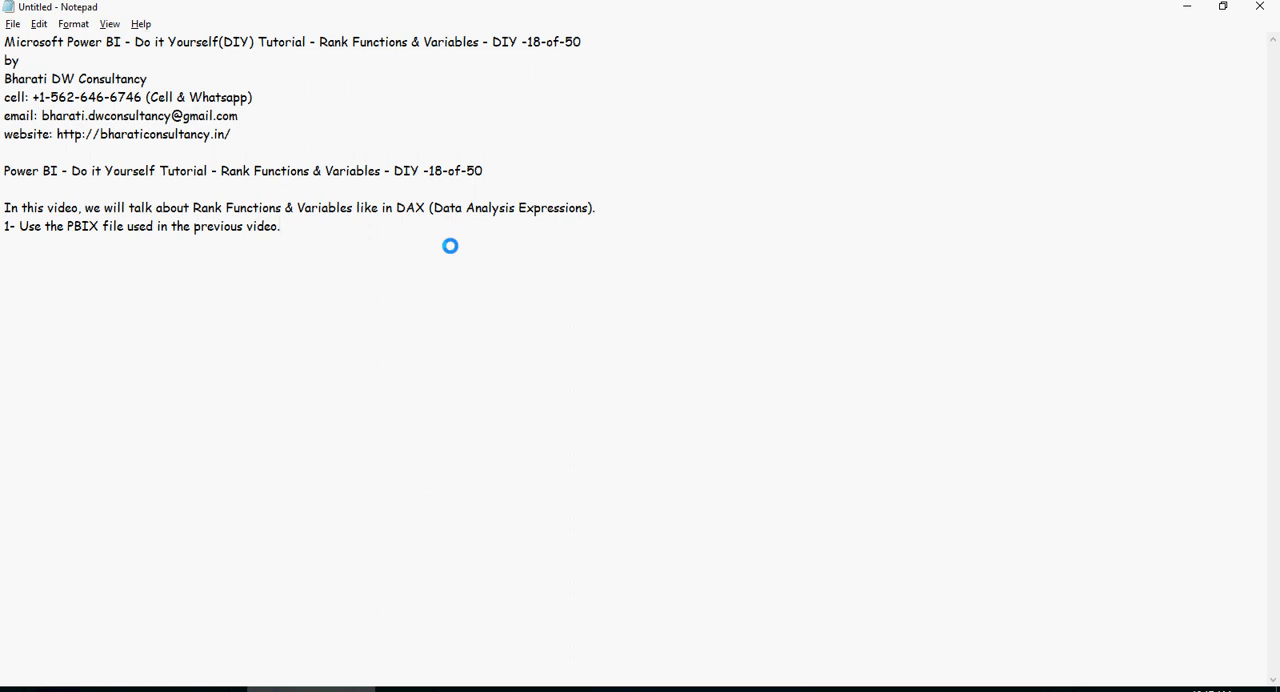
pyautogui.click(280, 225)
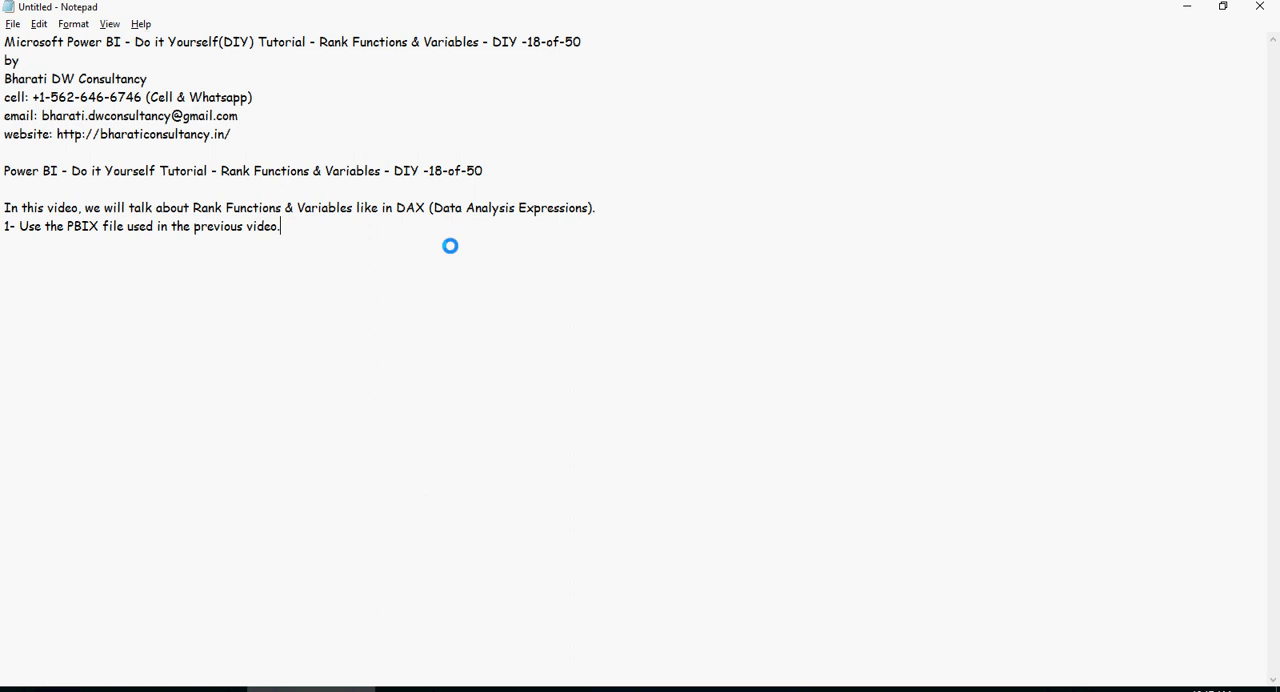
pyautogui.moveTo(344, 228)
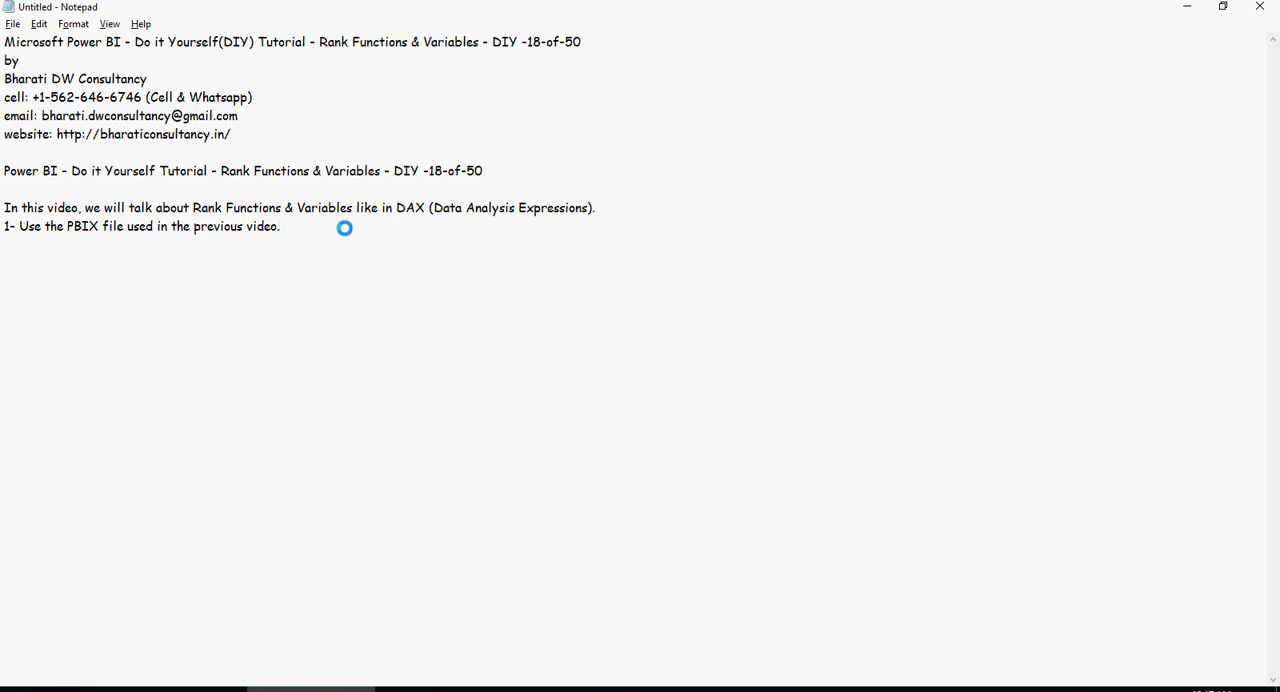
pyautogui.write('Download the data file from this location https://goo.gl/33P87q')
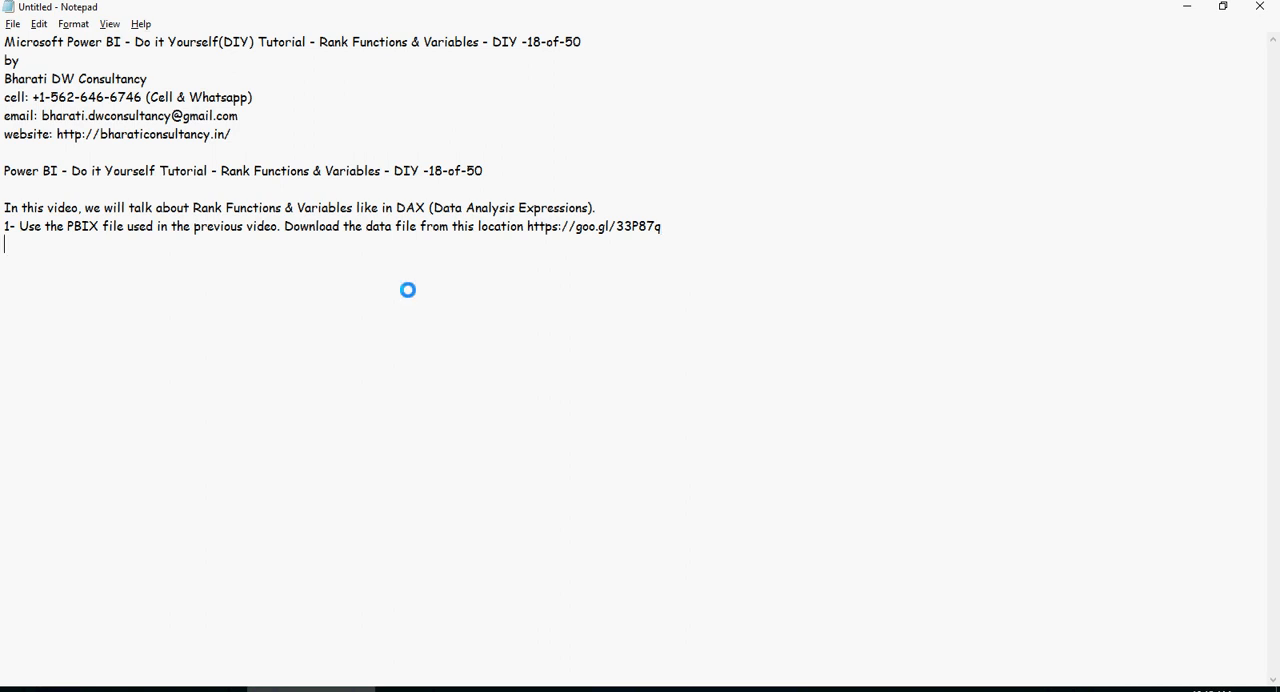
# - Write step 2: create a simple table with Cust_id, Sales and Cost
pyautogui.write('2- Create a simple table with Cust_id, Sales and Cost.')
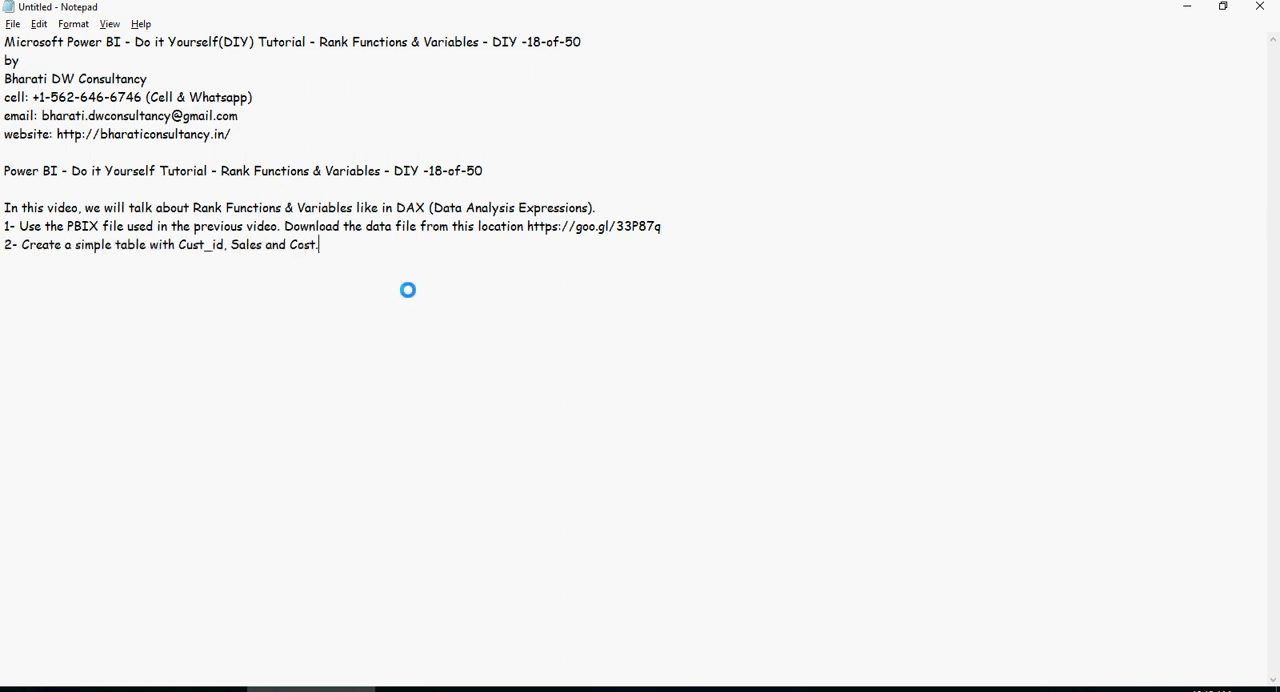
pyautogui.moveTo(491, 379)
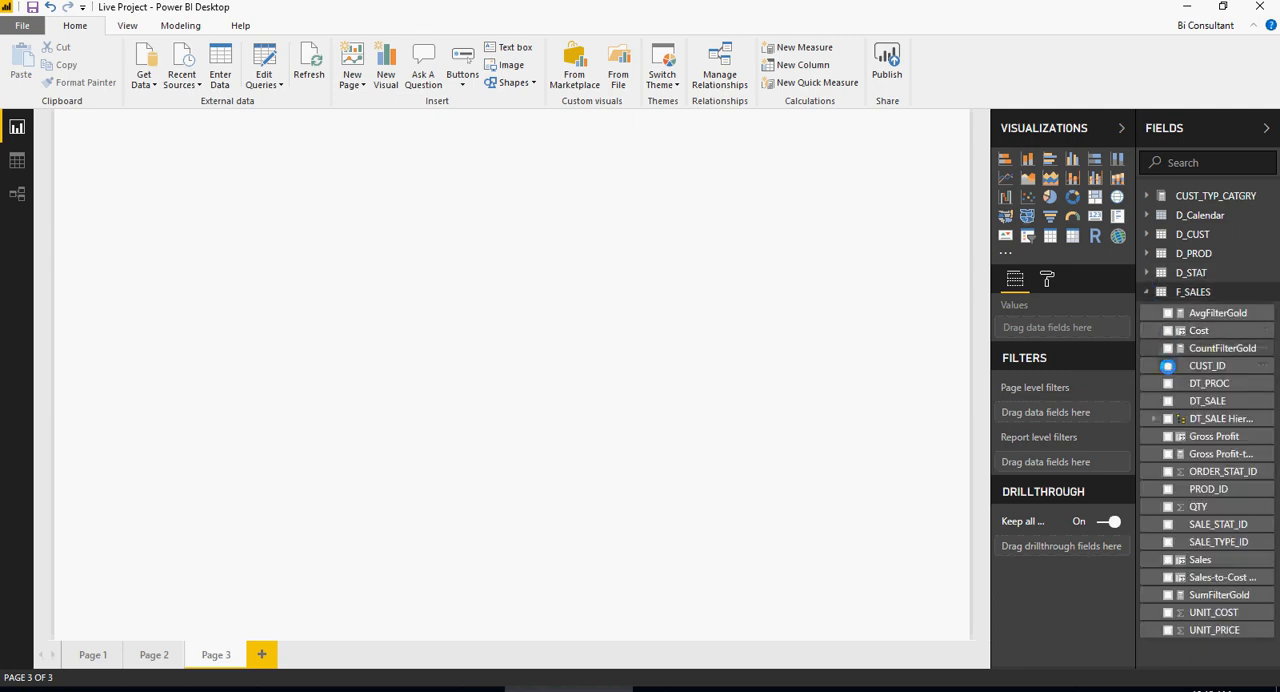
# - Build a table visual from F_SALES showing CUST_ID, Sales and Cost
pyautogui.click(1207, 365)
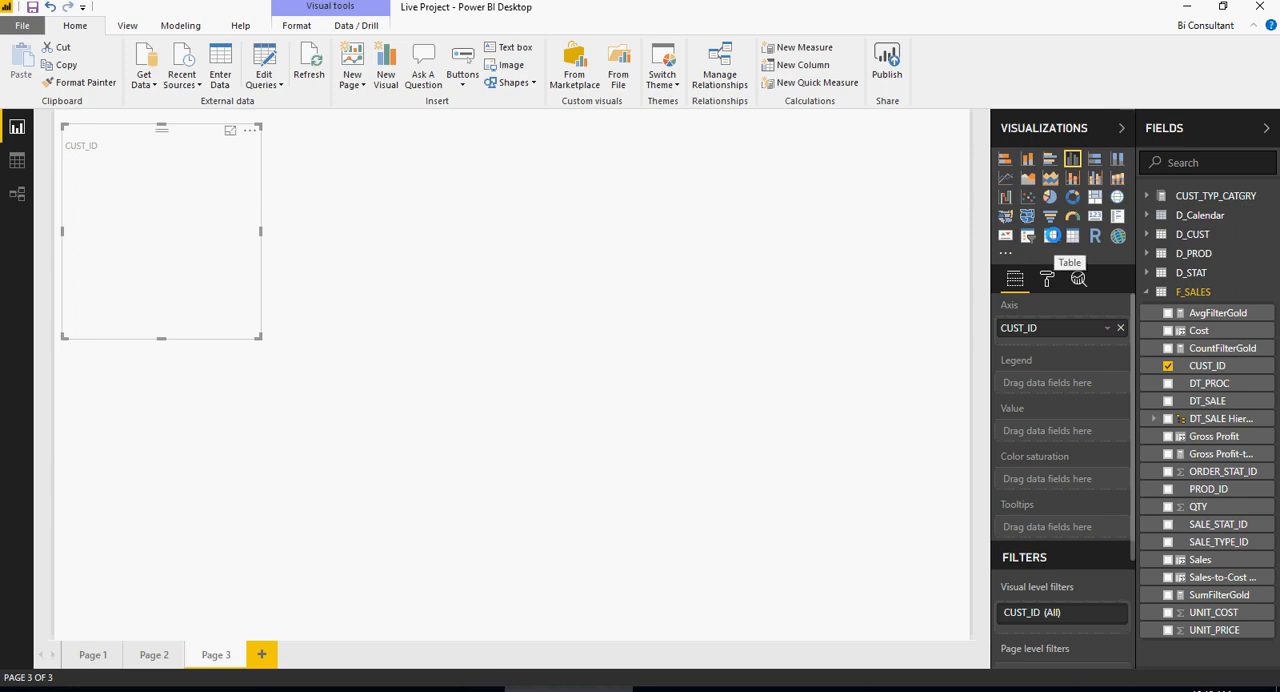
pyautogui.click(1050, 236)
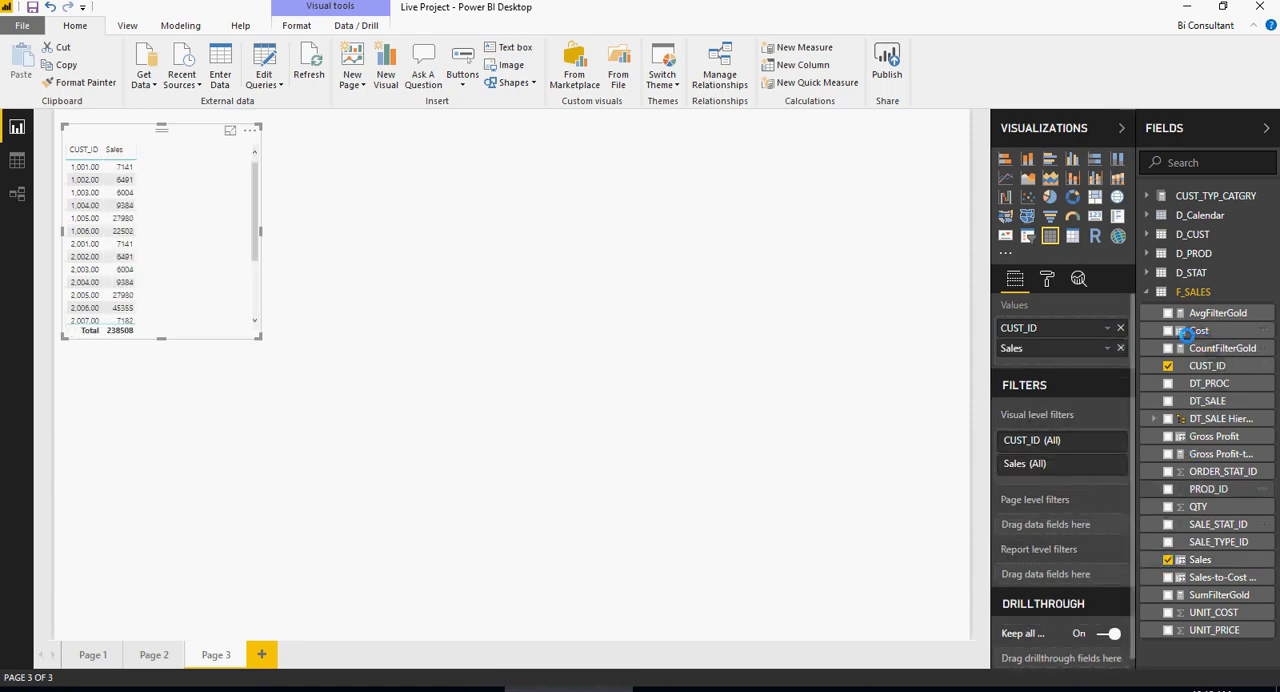
pyautogui.click(1167, 330)
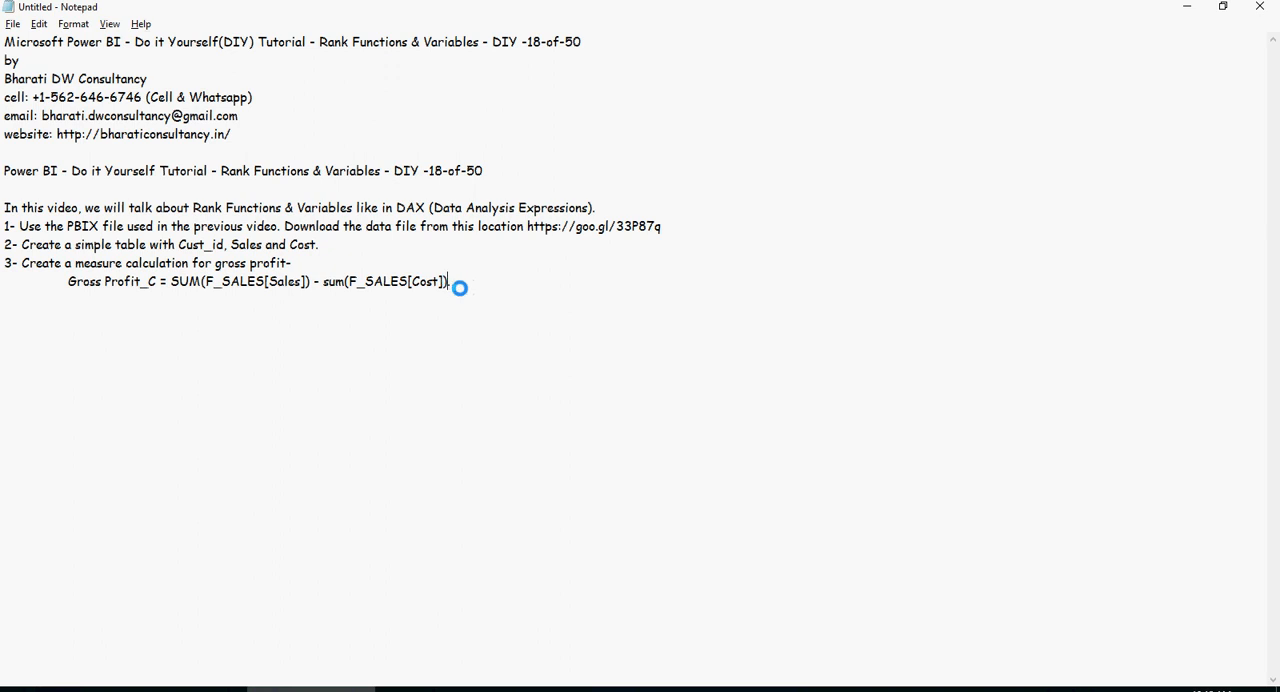
# - End the Gross Profit_C formula with a period and select the whole formula line
pyautogui.write('.')
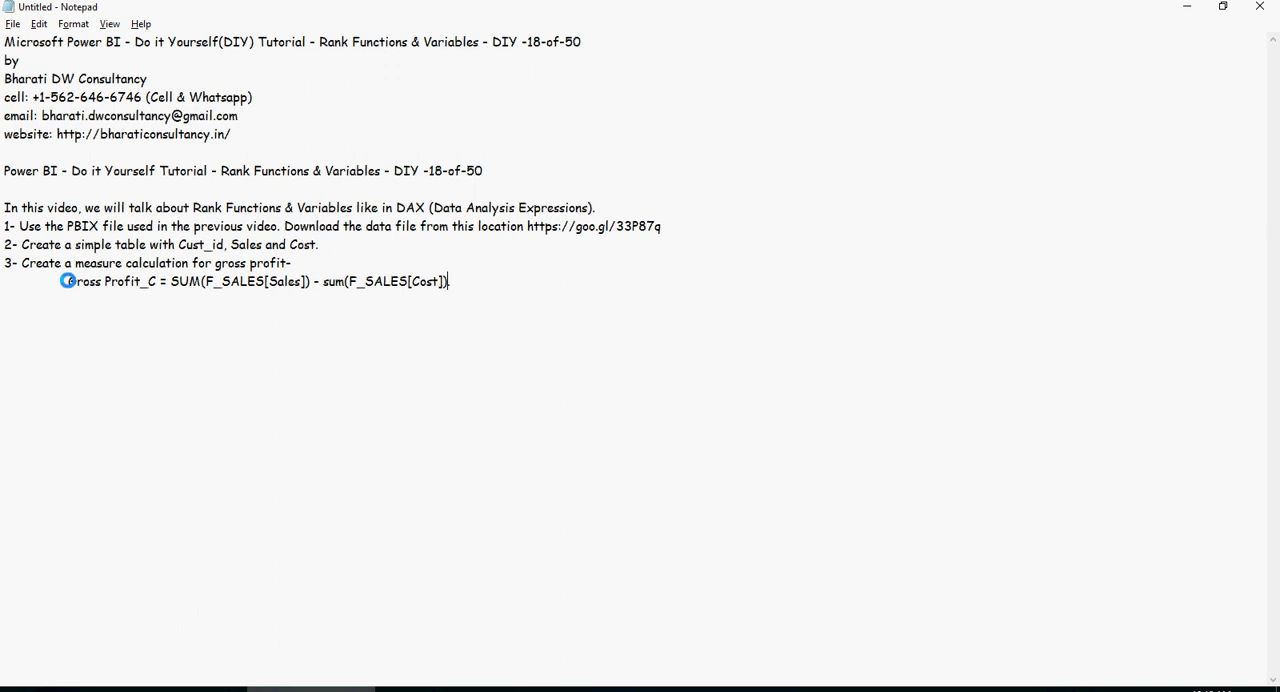
pyautogui.tripleClick(250, 281)
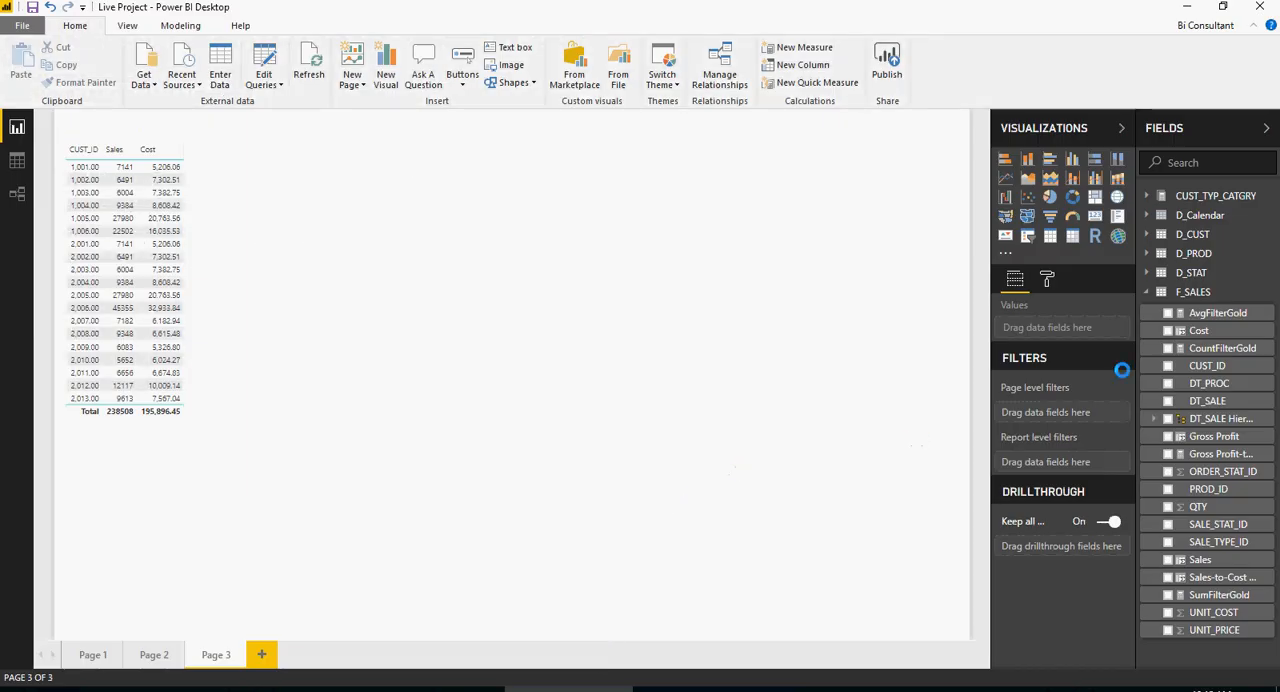
# - Create the Gross Profit_C measure in F_SALES from the pasted formula and delete the test chart
pyautogui.rightClick(1193, 291)
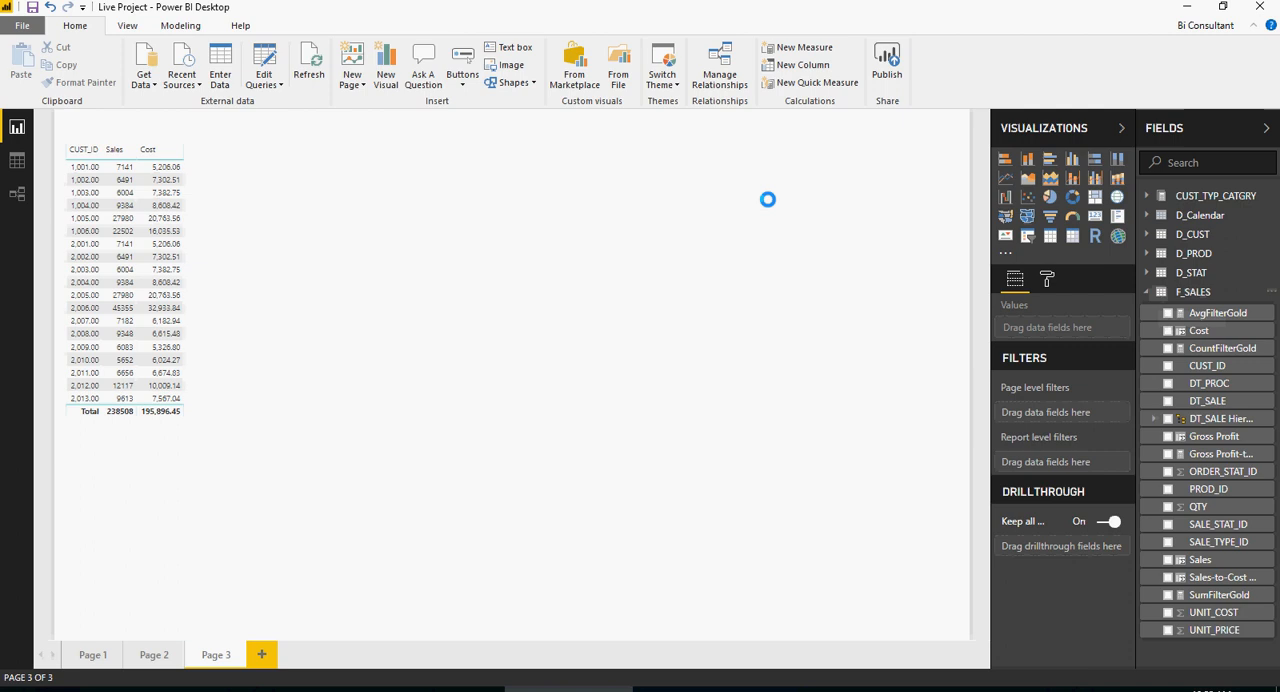
pyautogui.click(805, 47)
pyautogui.write('Gross Profit = SUM(F_SALES[Sales]) - sum(F_SALES[Cost')
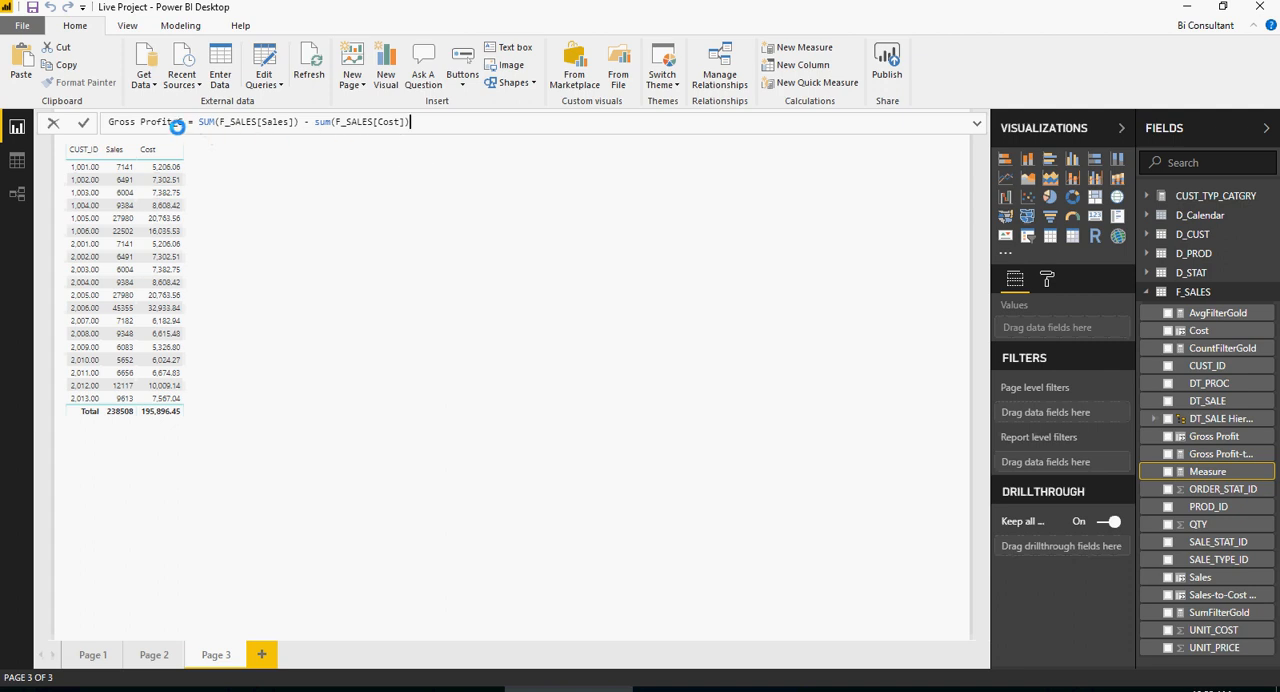
pyautogui.write('_C')
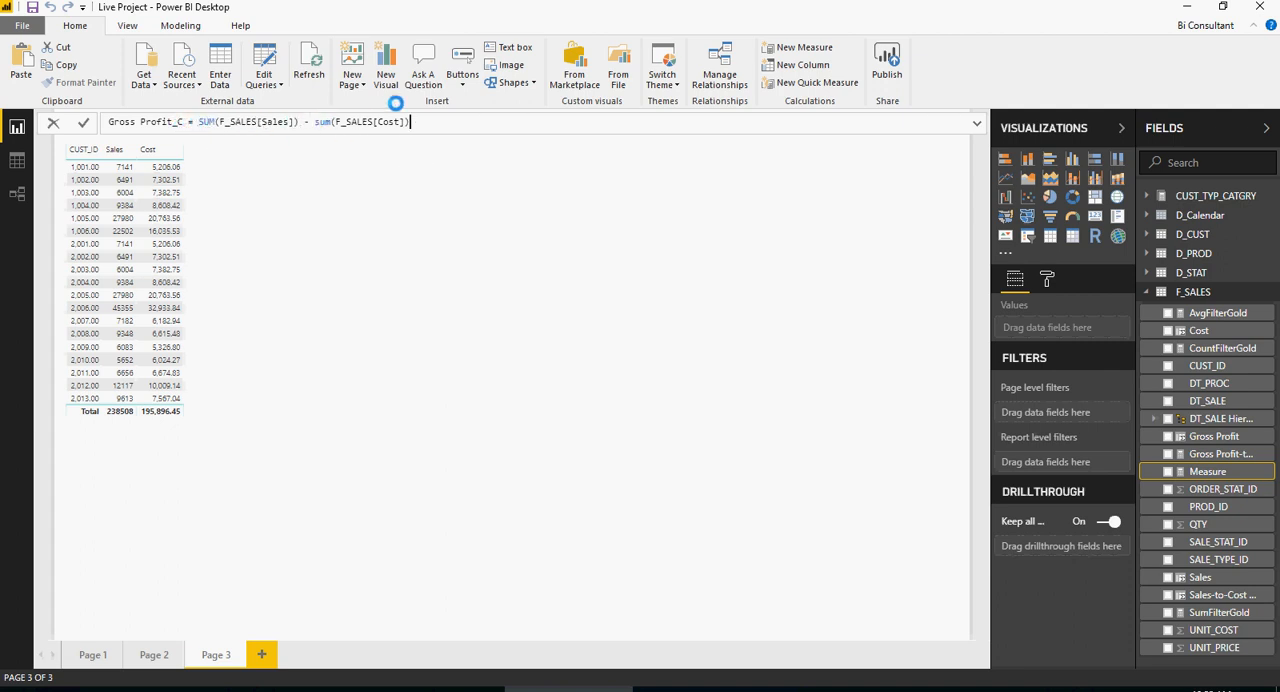
pyautogui.click(84, 122)
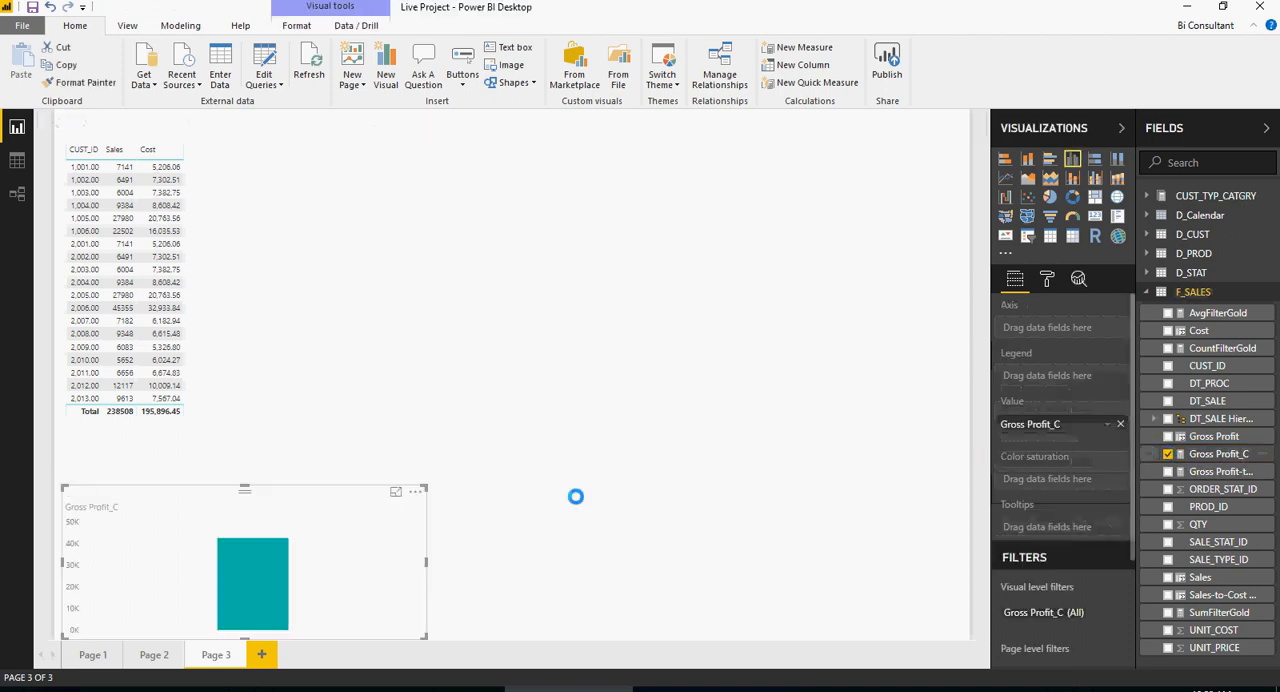
pyautogui.click(417, 491)
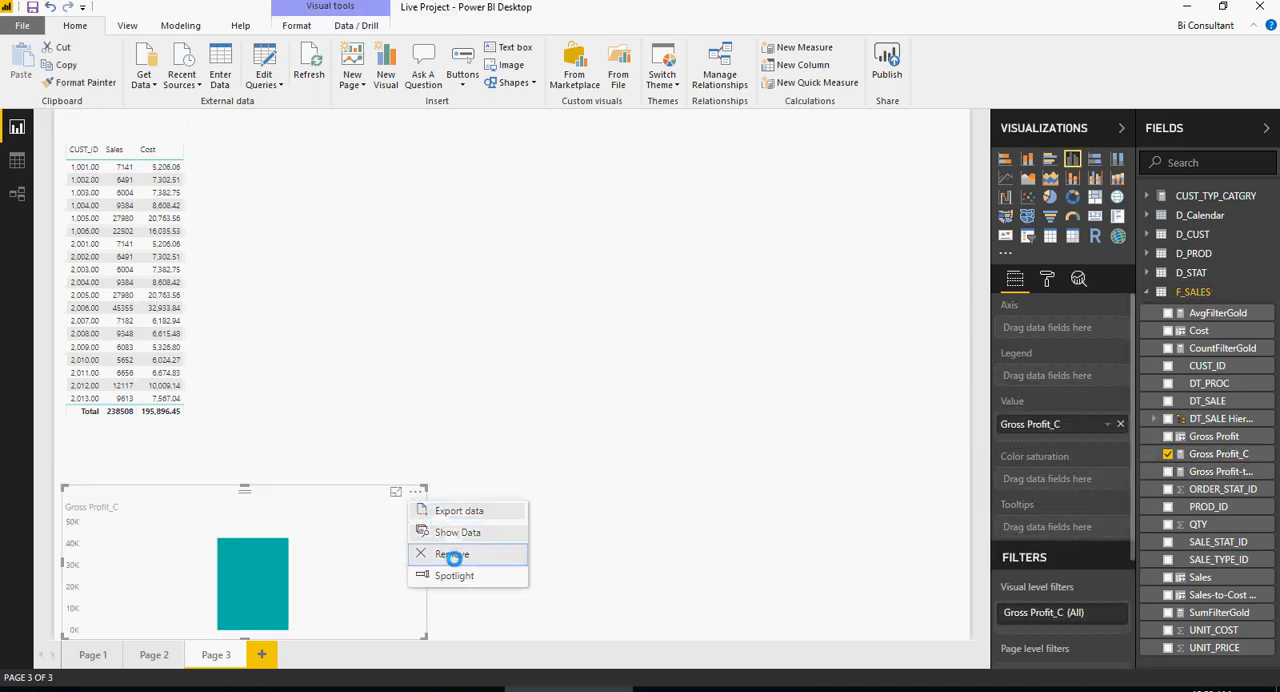
pyautogui.click(453, 553)
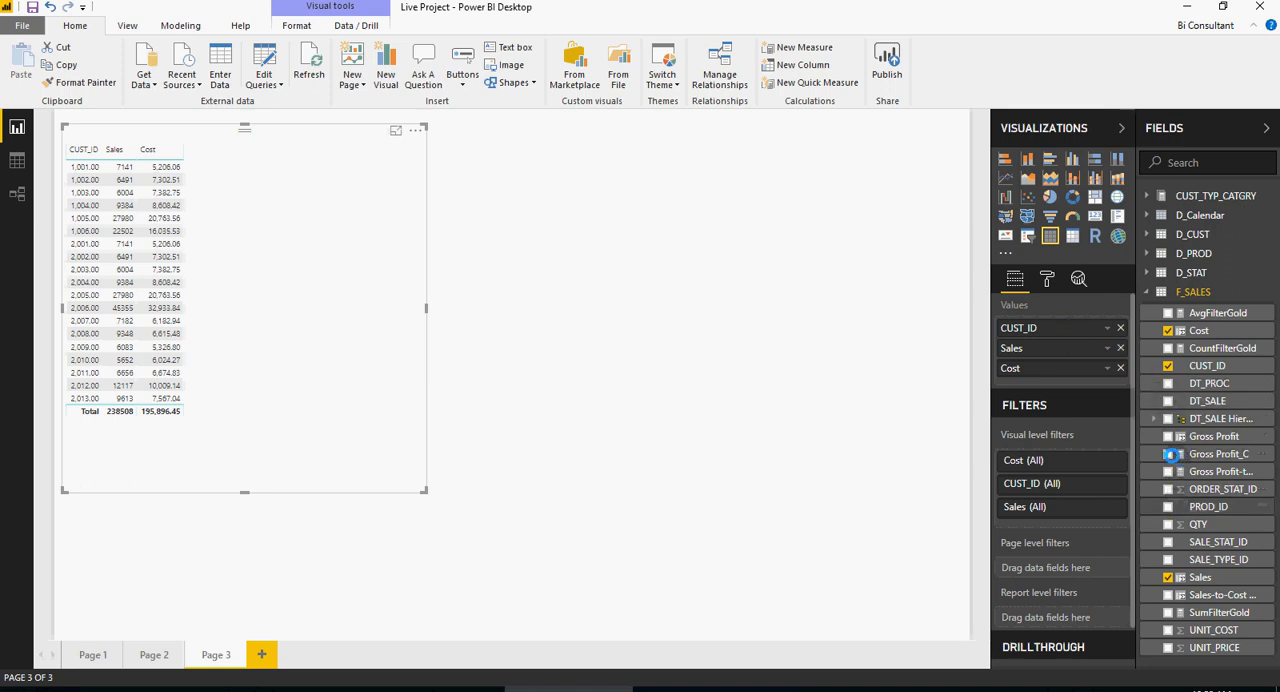
# - Add Gross Profit_C to the table, sort it descending, and select the CUST_ID field
pyautogui.click(1167, 454)
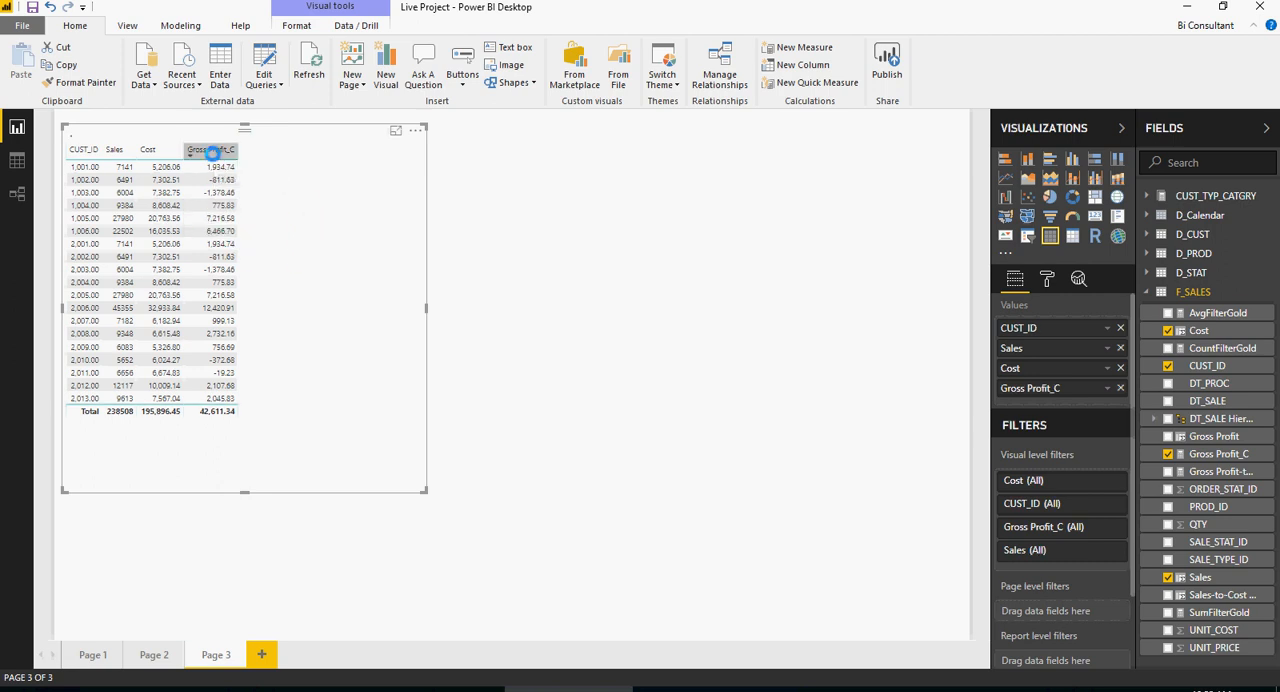
pyautogui.click(210, 149)
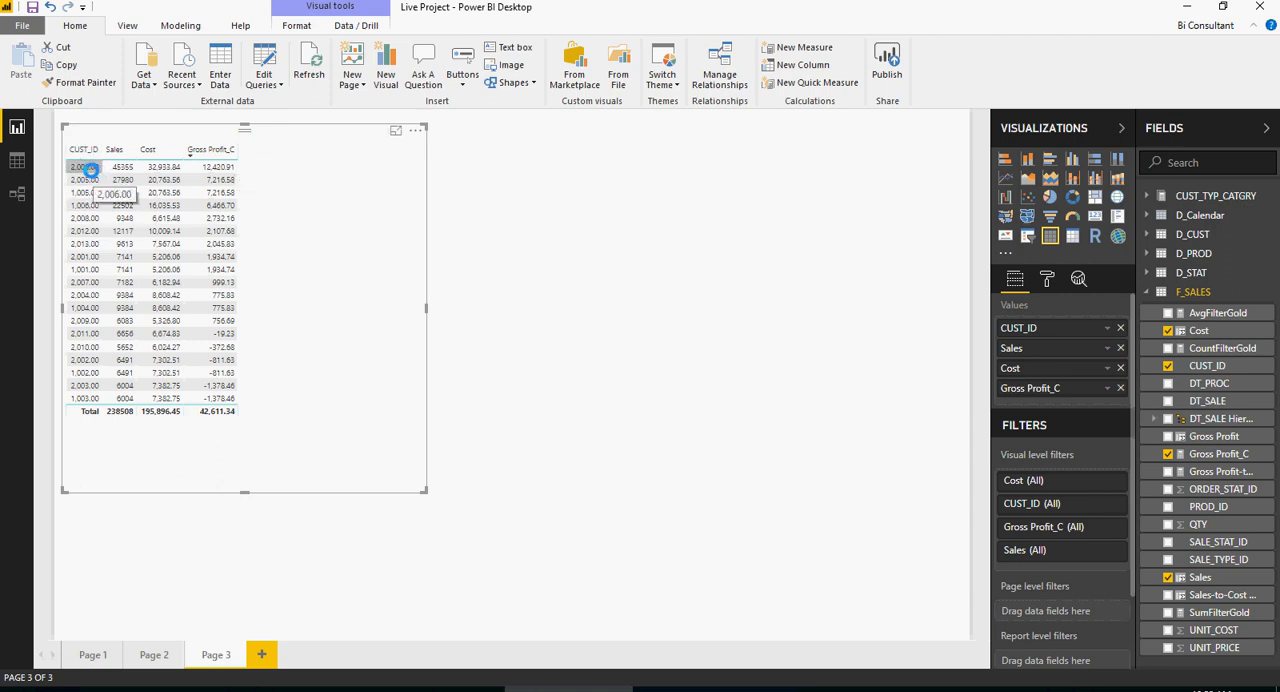
pyautogui.click(85, 167)
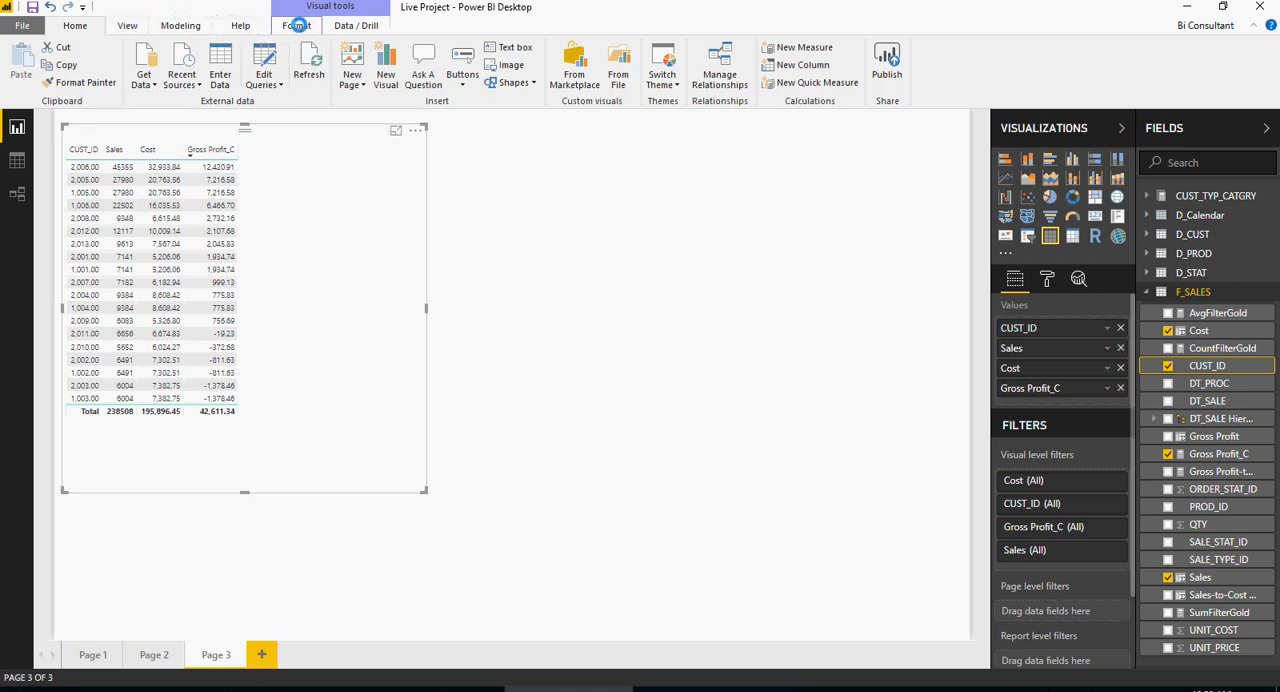
# - Set the CUST_ID field's data type to Text on the Modeling tab
pyautogui.click(127, 25)
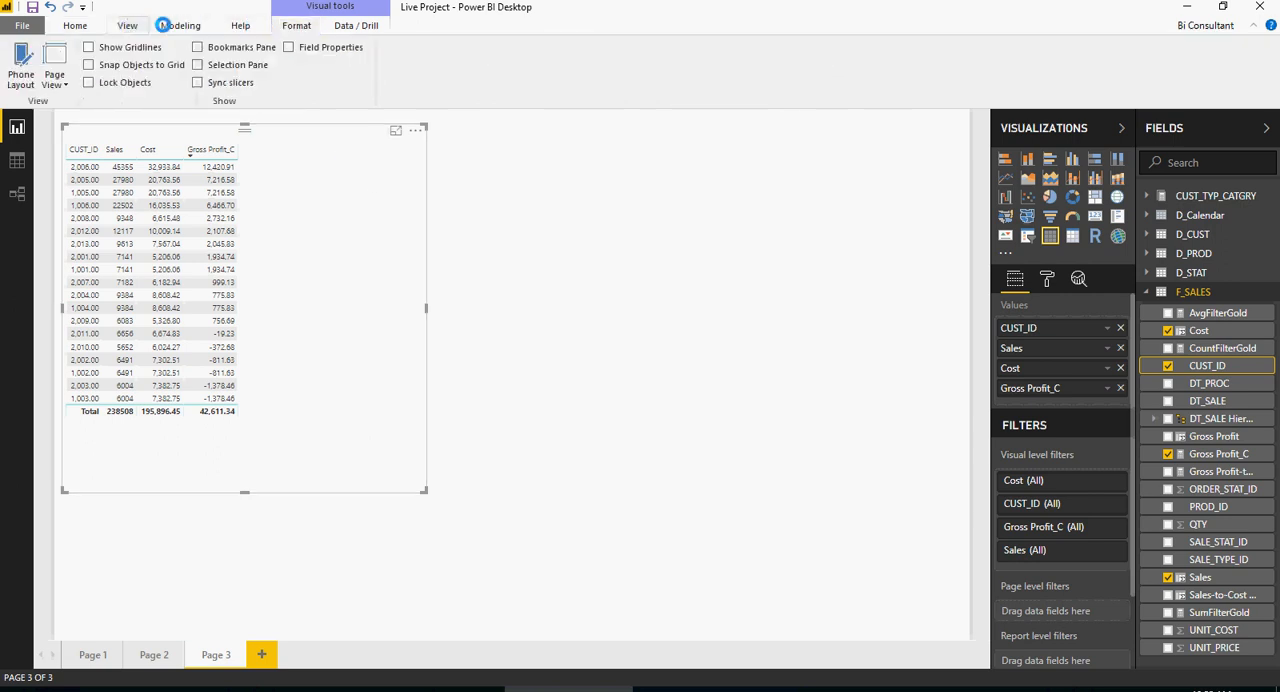
pyautogui.click(180, 25)
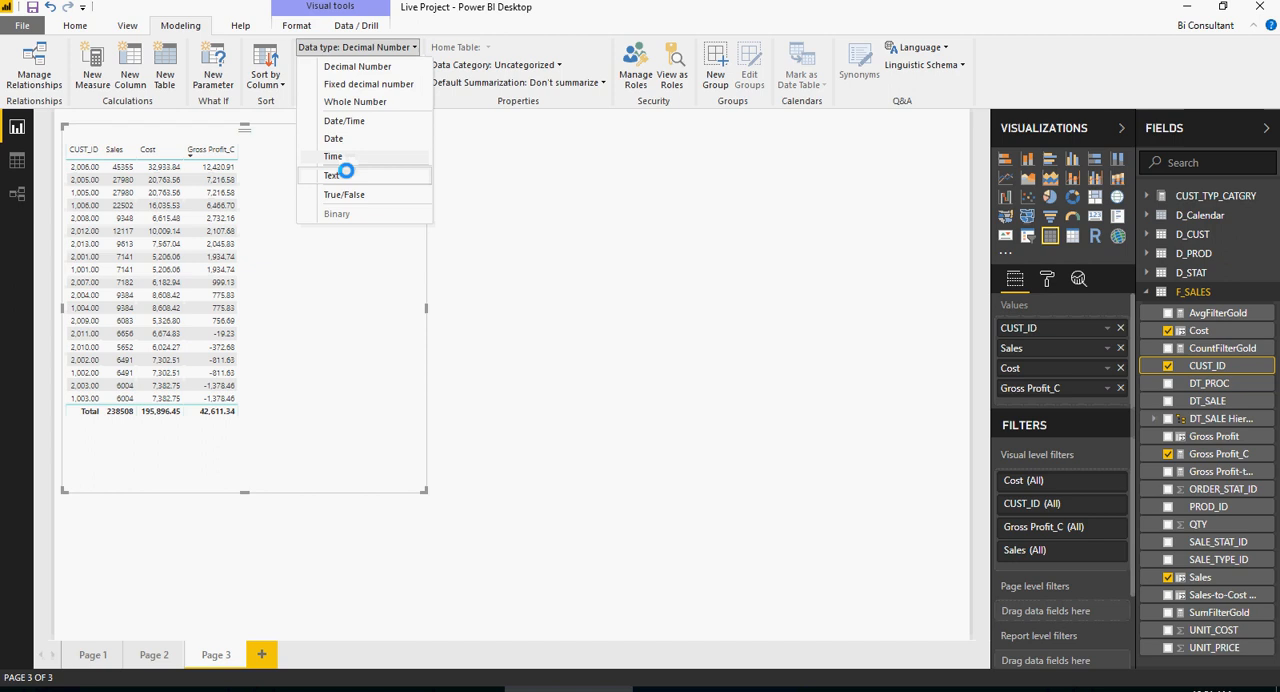
pyautogui.click(332, 175)
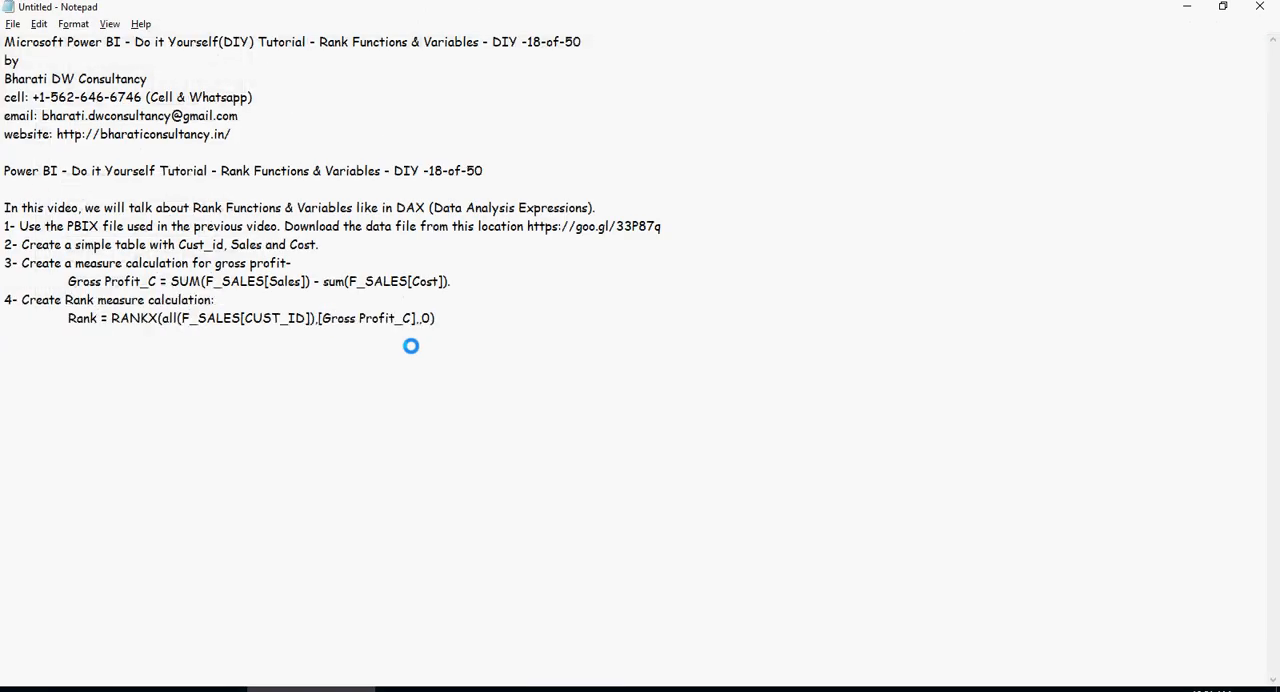
pyautogui.moveTo(130, 317)
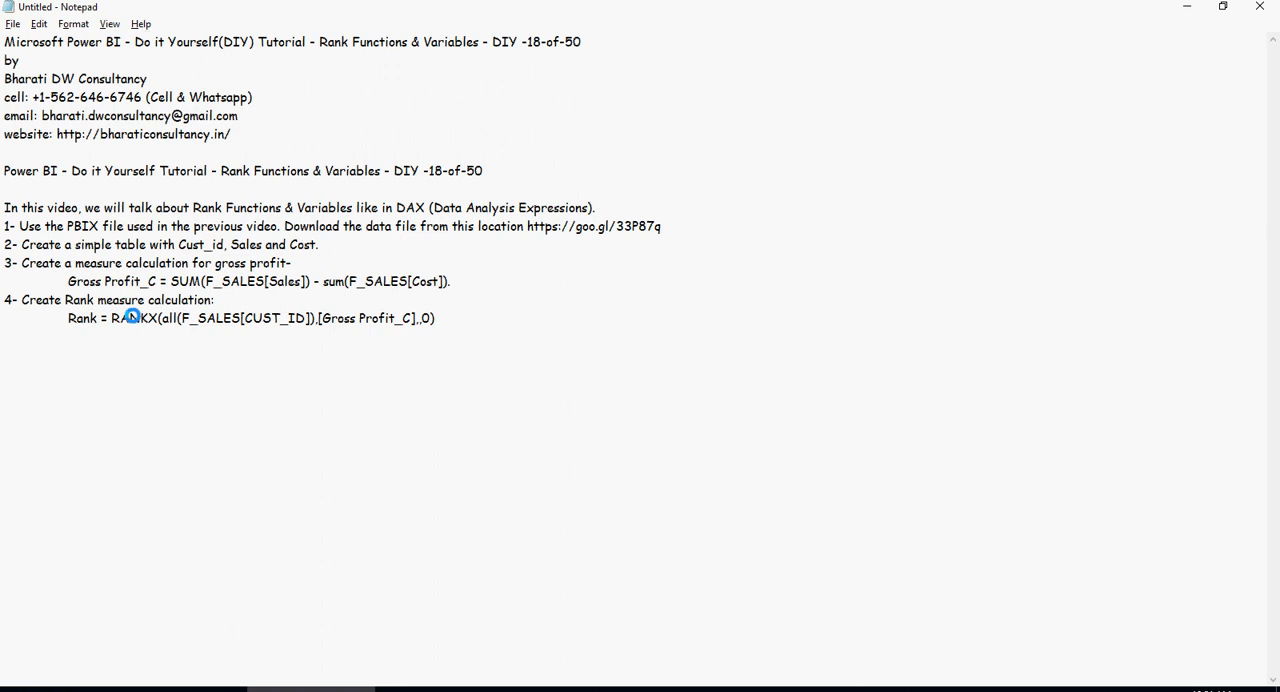
# - Select RANKX and [Gross Profit_C] in the notes' Rank formula
pyautogui.doubleClick(130, 318)
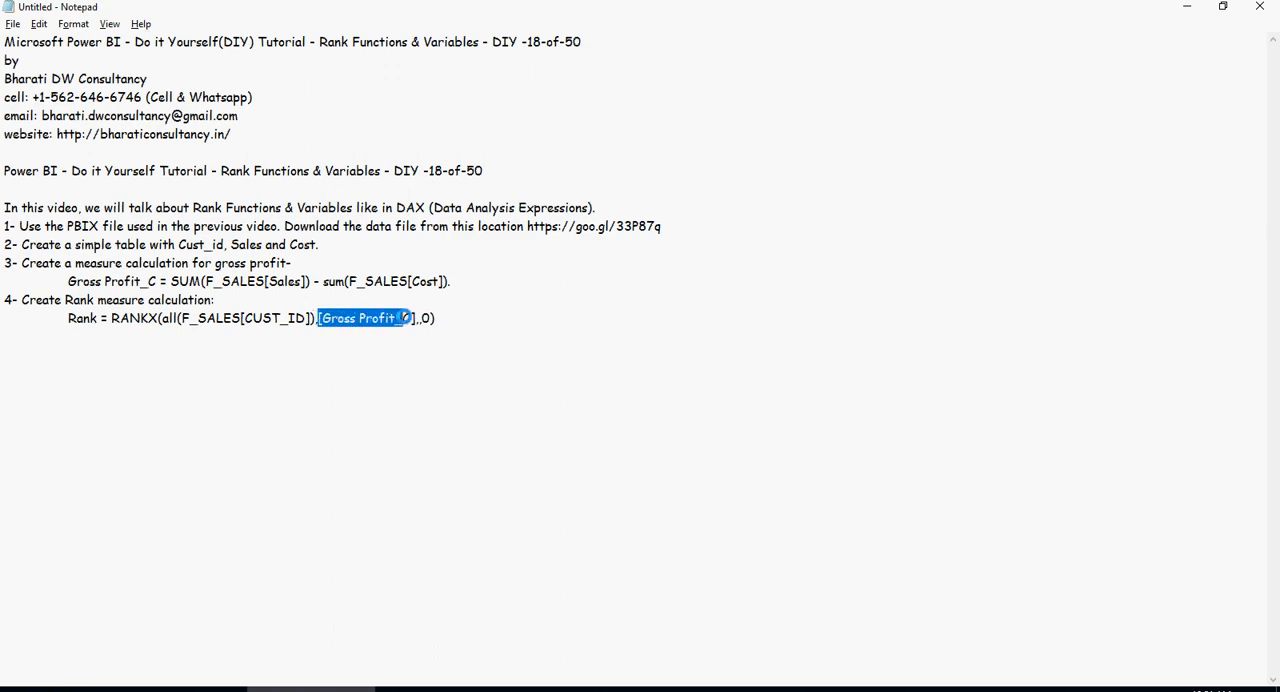
pyautogui.write('C')
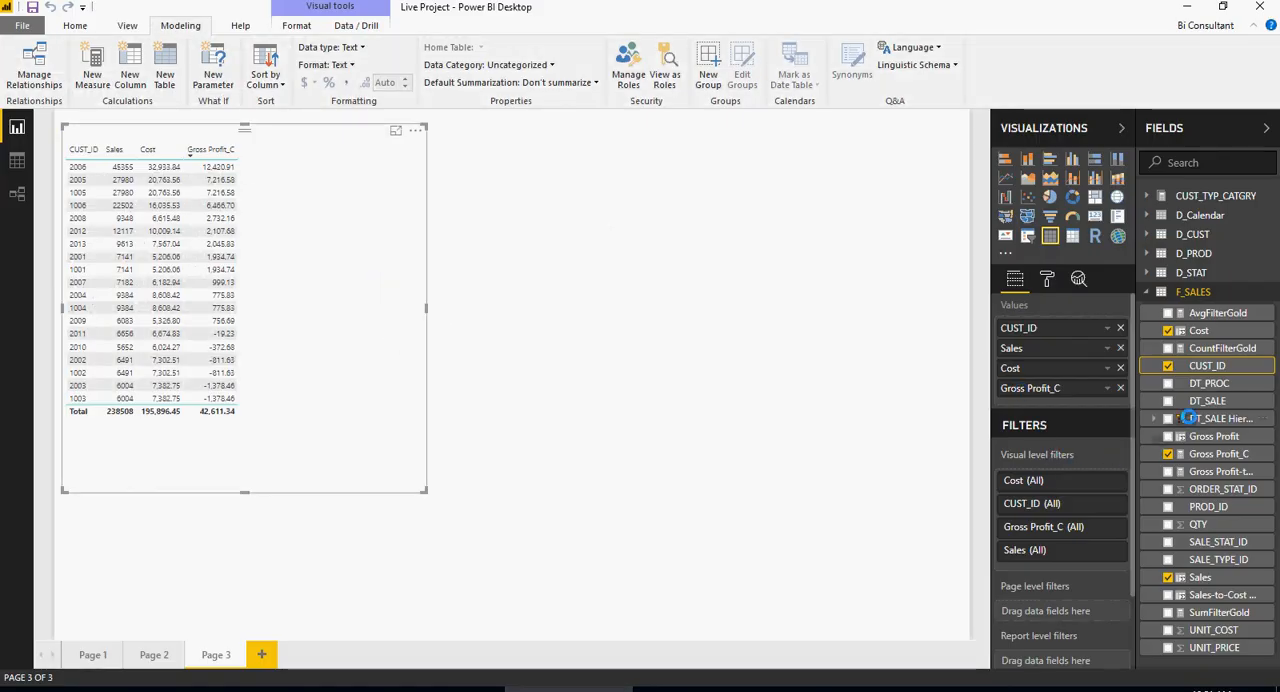
# - Start a new F_SALES measure: Rank = RANKX(all(F_SALES[CUST_ID]),[Gross Profit_C],,0)
pyautogui.rightClick(1193, 291)
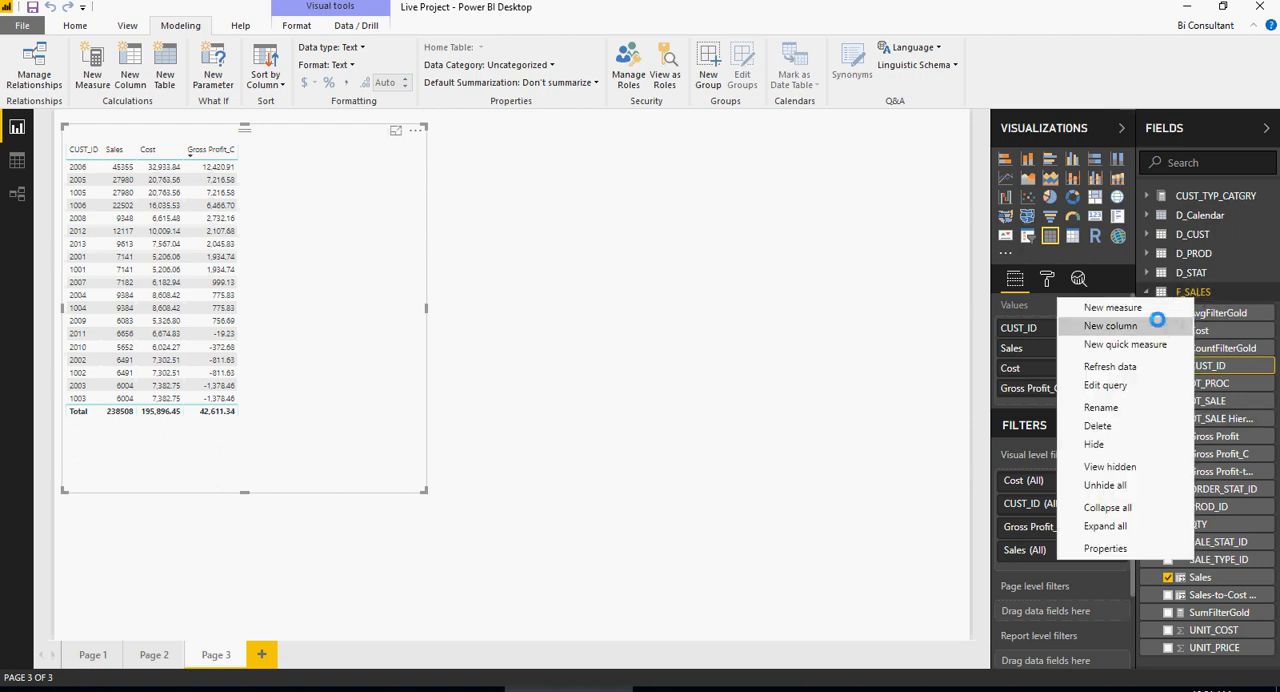
pyautogui.click(1111, 325)
pyautogui.write('Rank = RANKX(all(F_SALES[CUST_ID]),[Gross Profit_C],,0) + Ra')
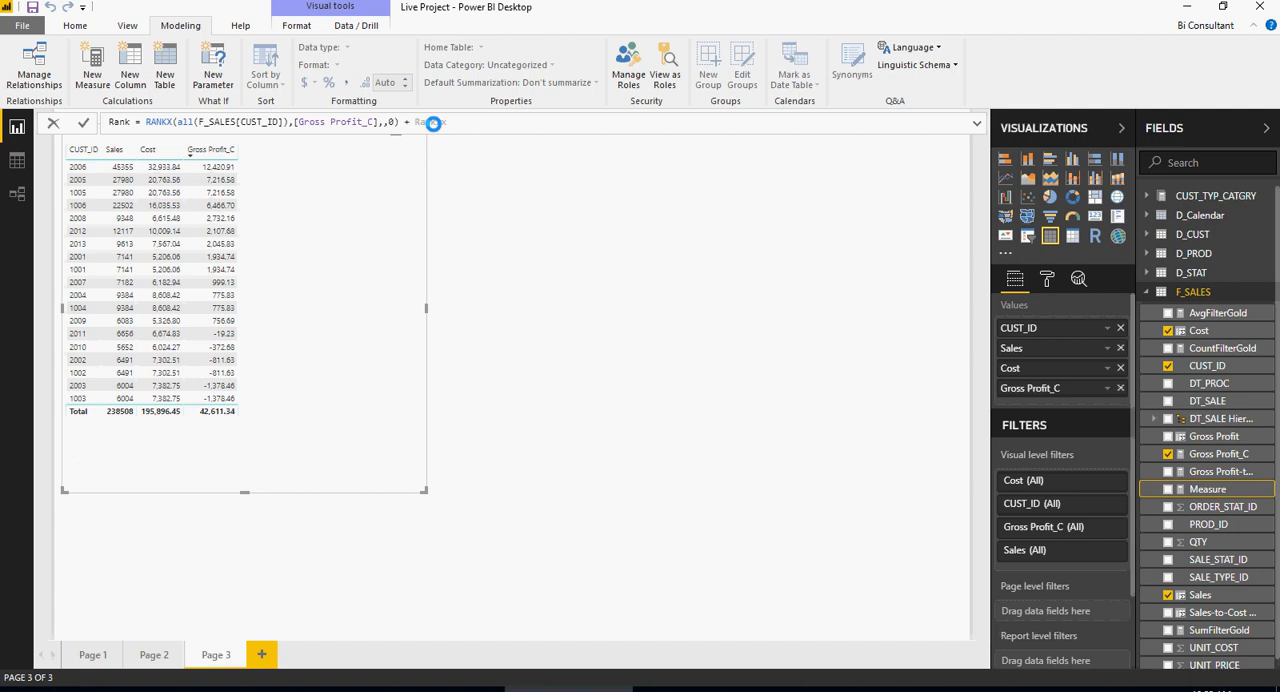
pyautogui.moveTo(440, 122)
pyautogui.write('(')
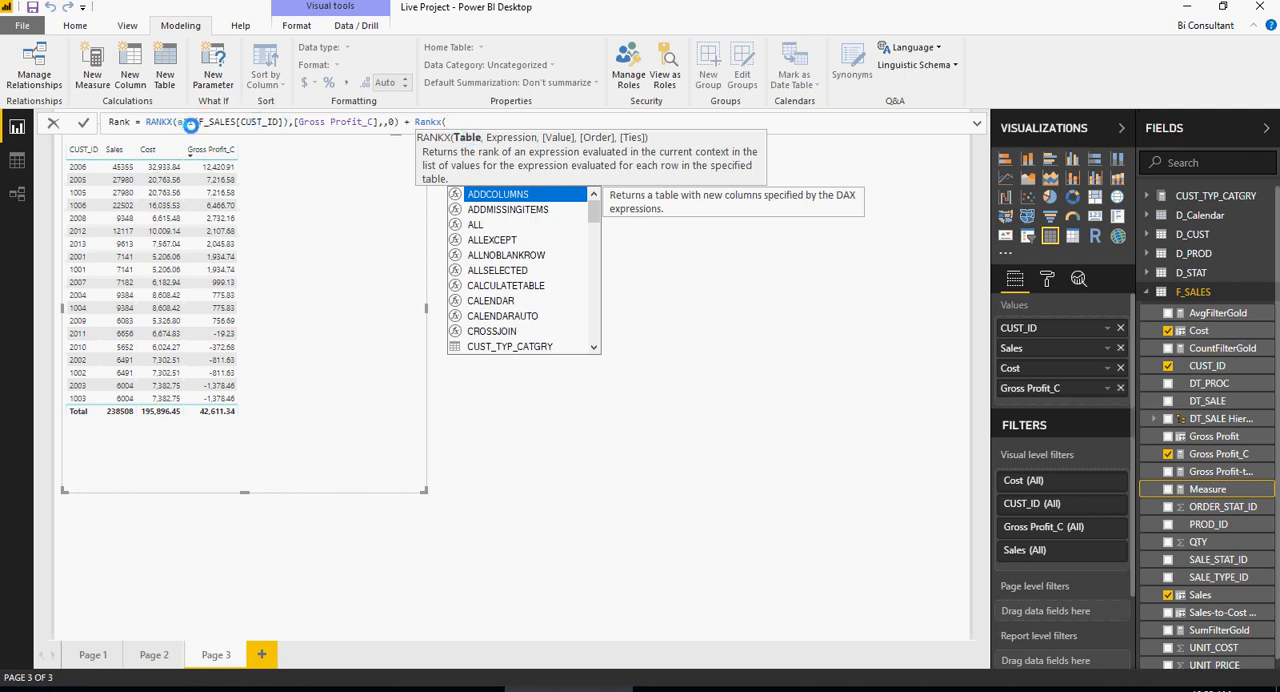
pyautogui.write('ll(')
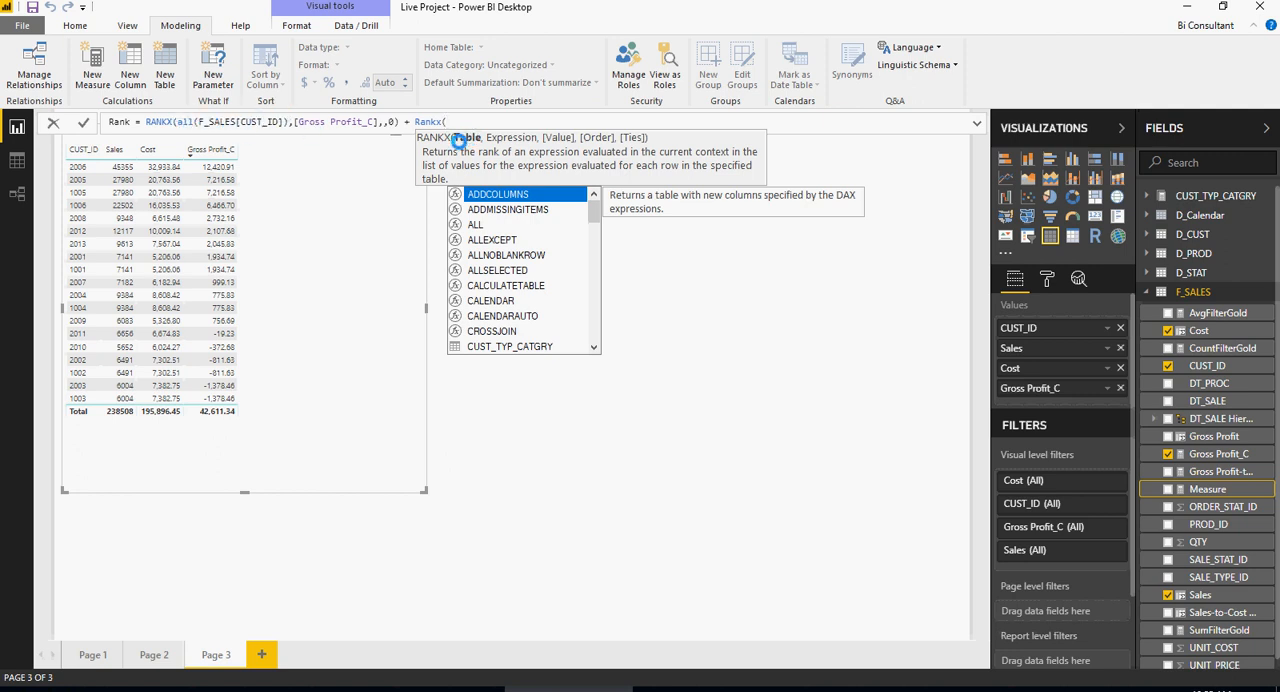
pyautogui.moveTo(595, 138)
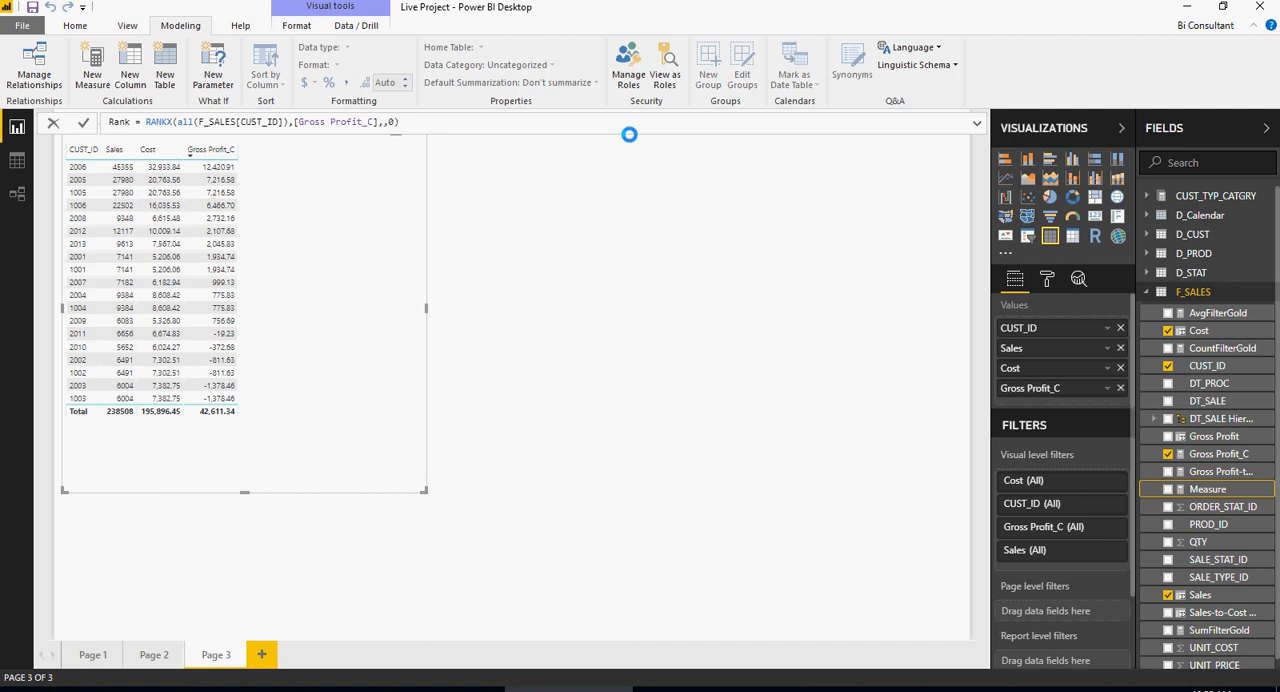
pyautogui.moveTo(604, 188)
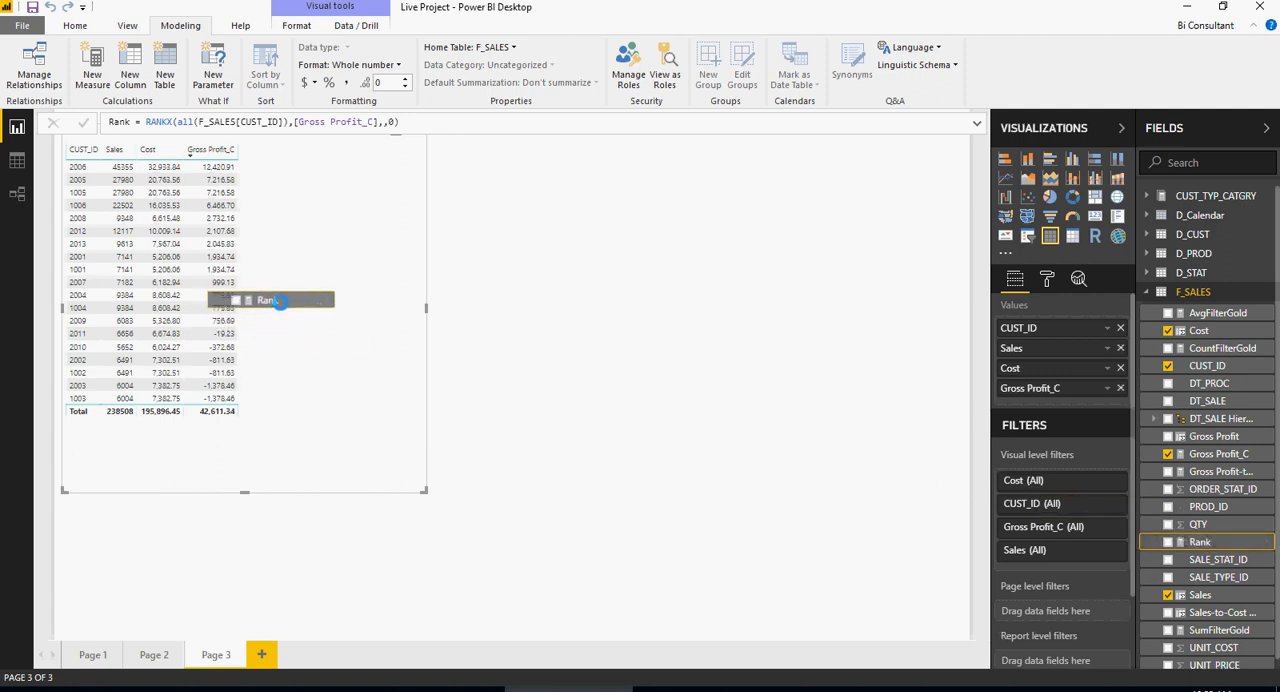
# - Add the Rank measure to the customer table, numbering customers 1 to 19
pyautogui.click(1168, 541)
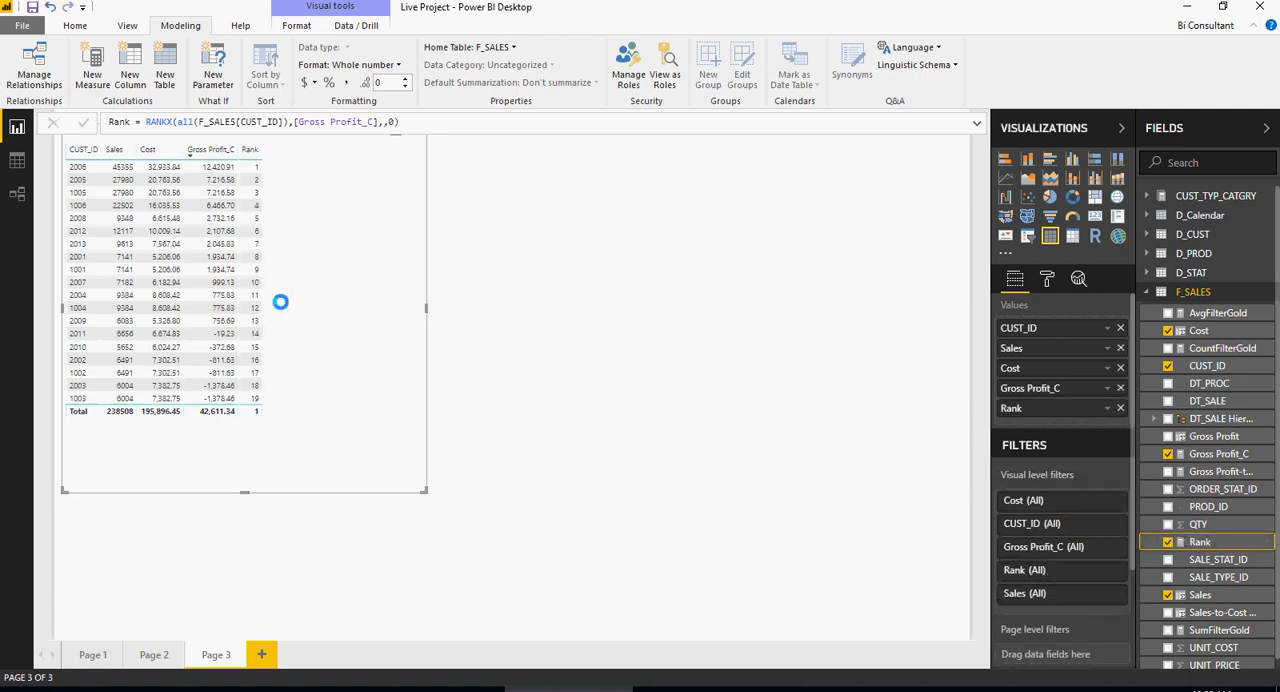
pyautogui.moveTo(210, 166)
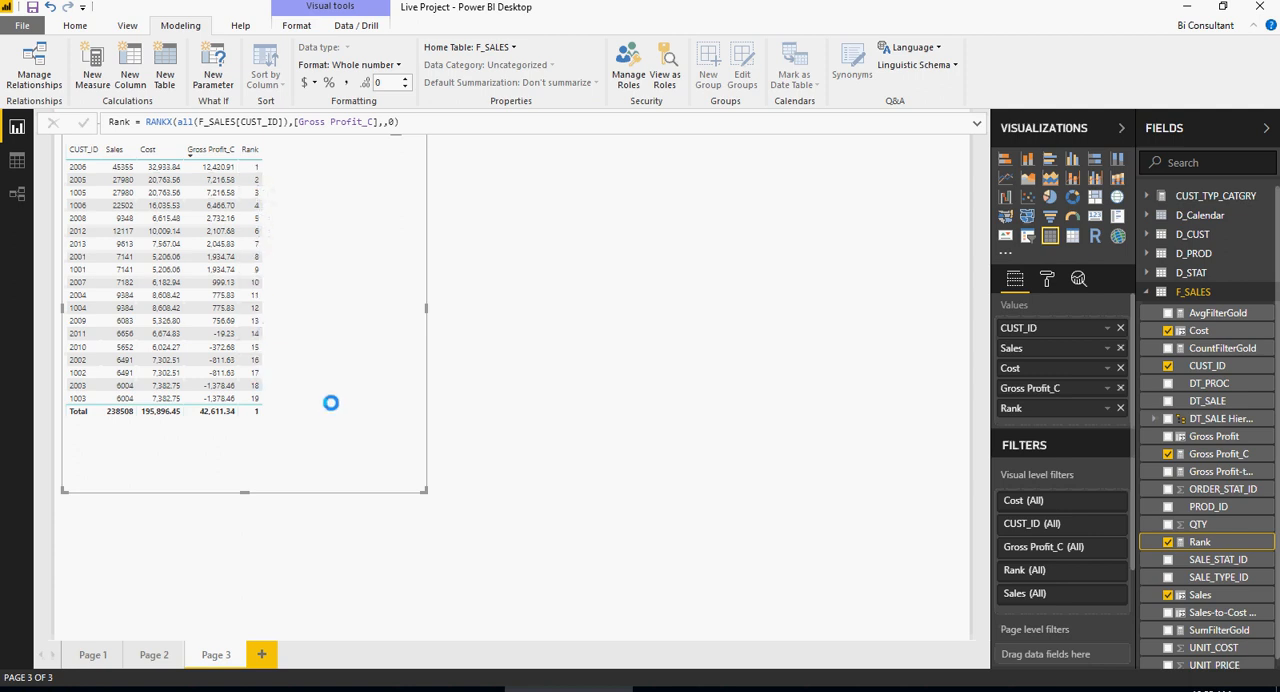
pyautogui.moveTo(310, 261)
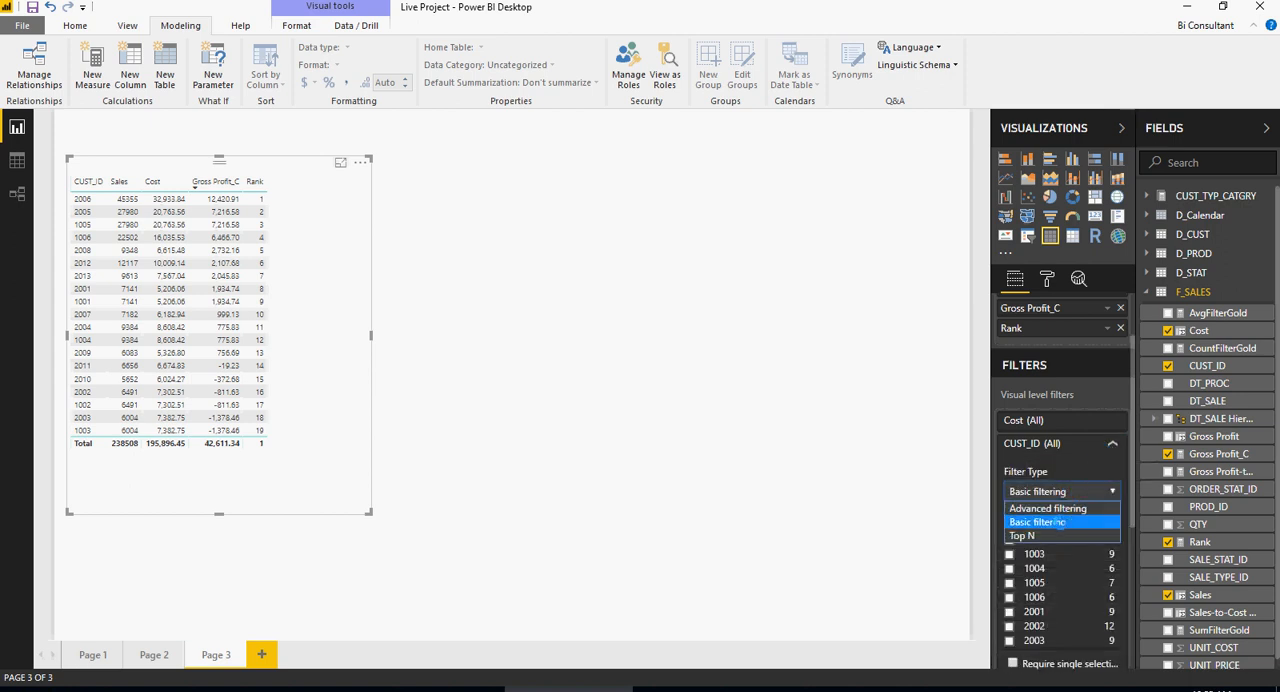
# - Filter the CUST_ID visual to the Top N 6 customers by Gross Profit_C and apply
pyautogui.click(1022, 535)
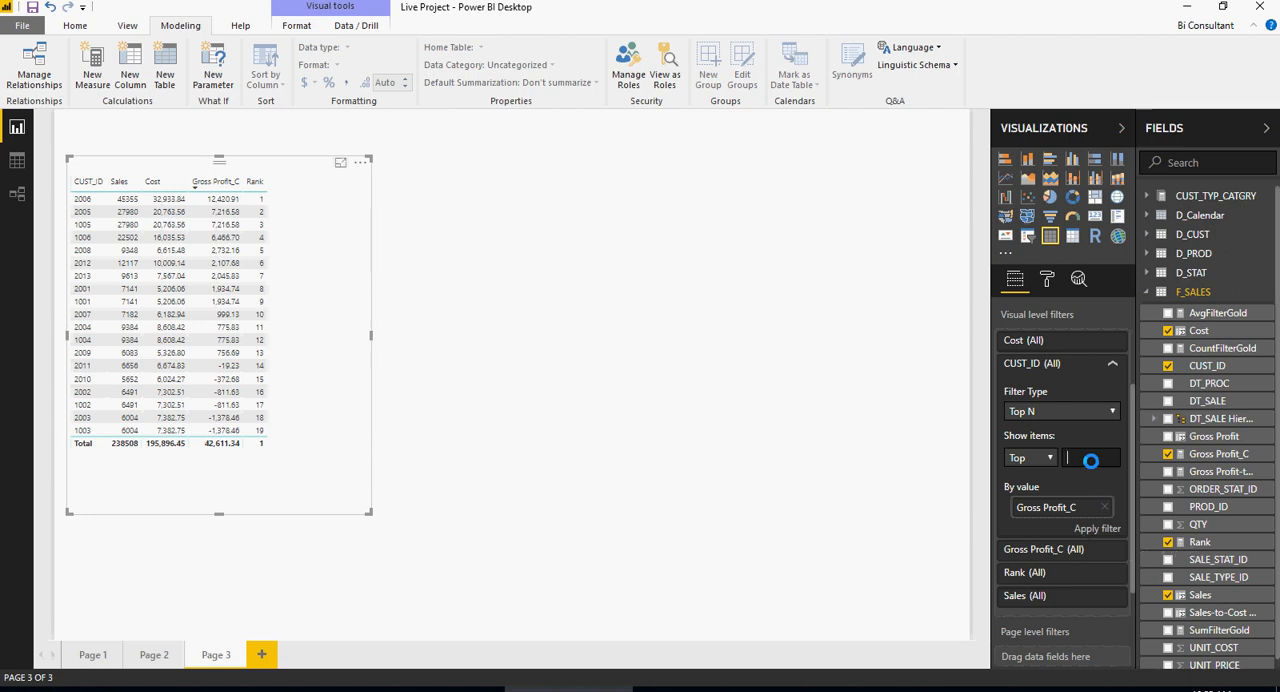
pyautogui.click(1096, 527)
pyautogui.write('6')
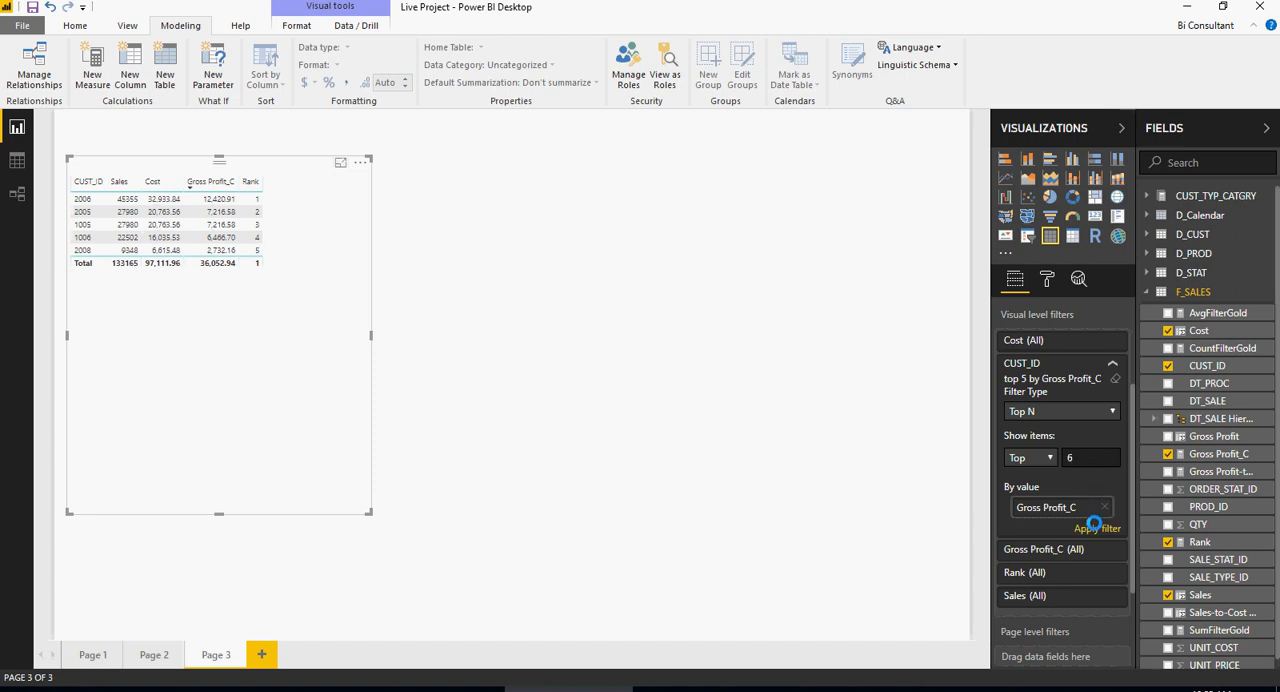
pyautogui.click(1097, 527)
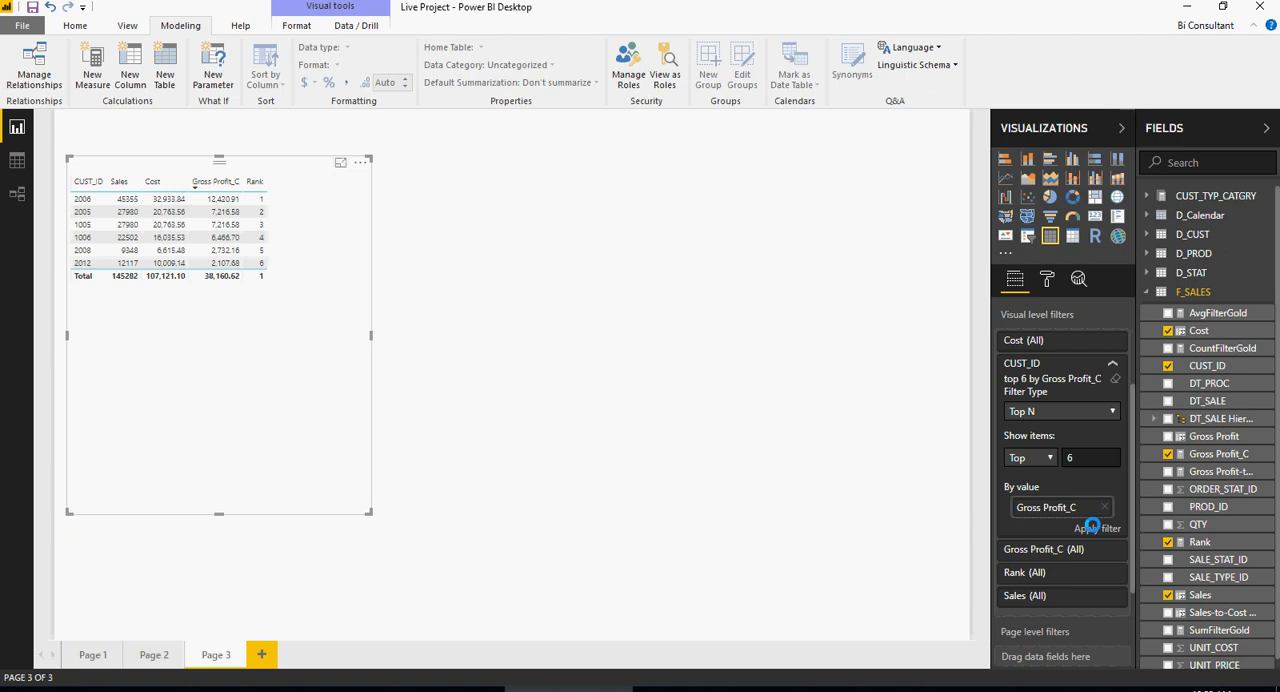
pyautogui.click(1092, 528)
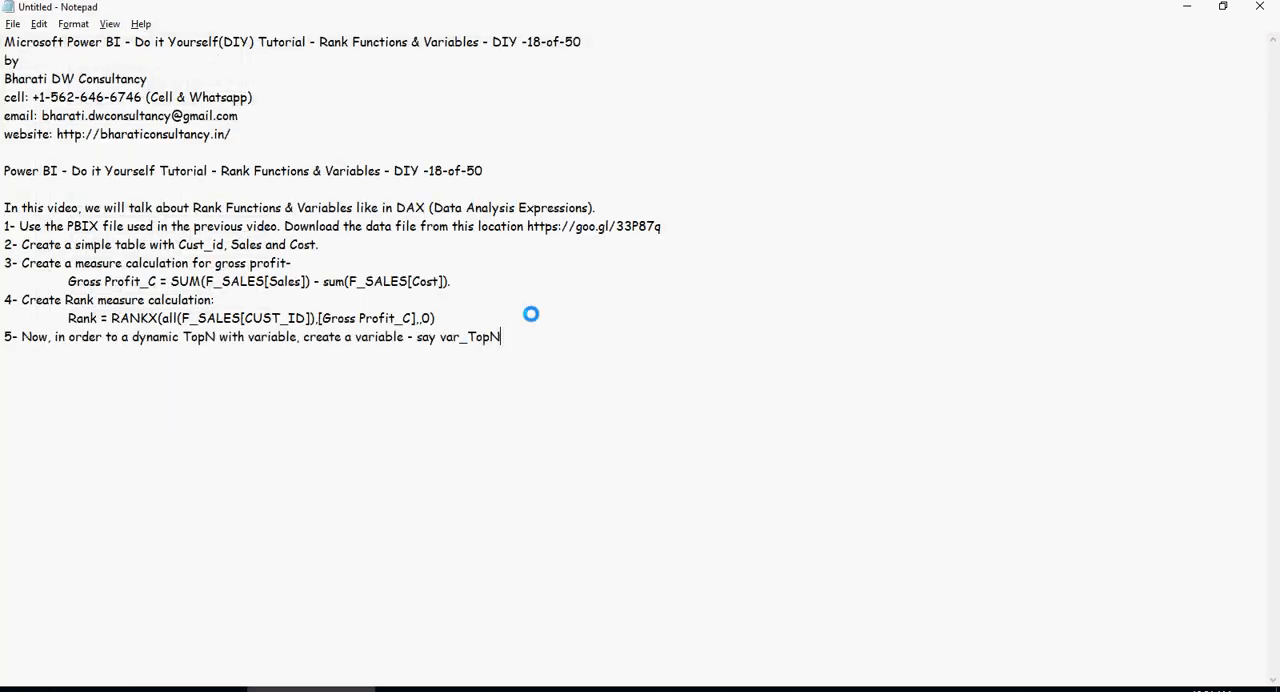
pyautogui.moveTo(554, 434)
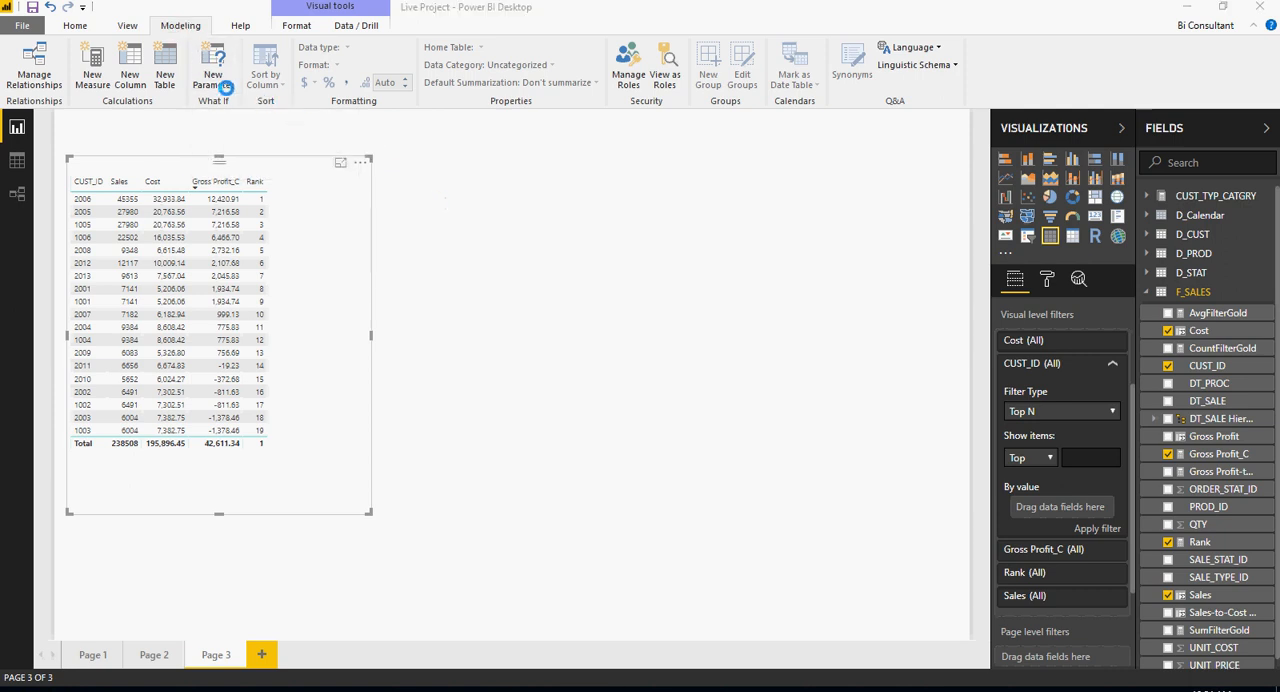
# - Create the var_TopN what-if parameter (2–20, increment 1, default 3) with its slicer
pyautogui.click(213, 60)
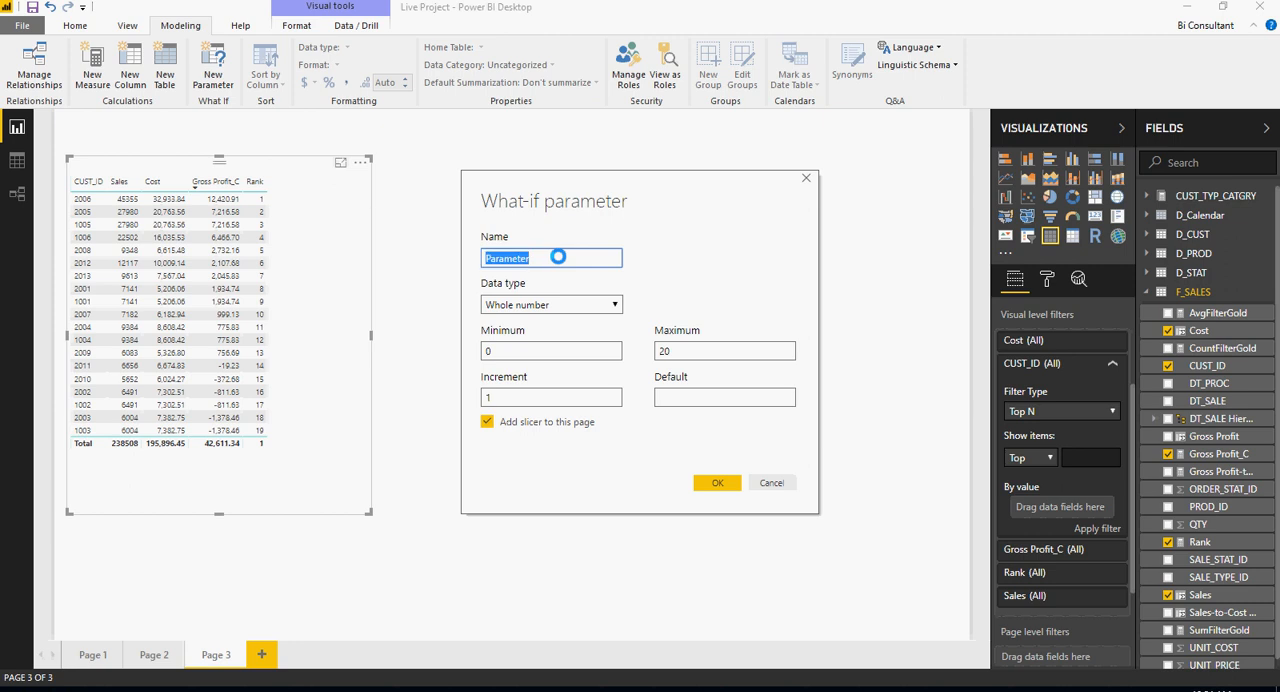
pyautogui.write('var_1')
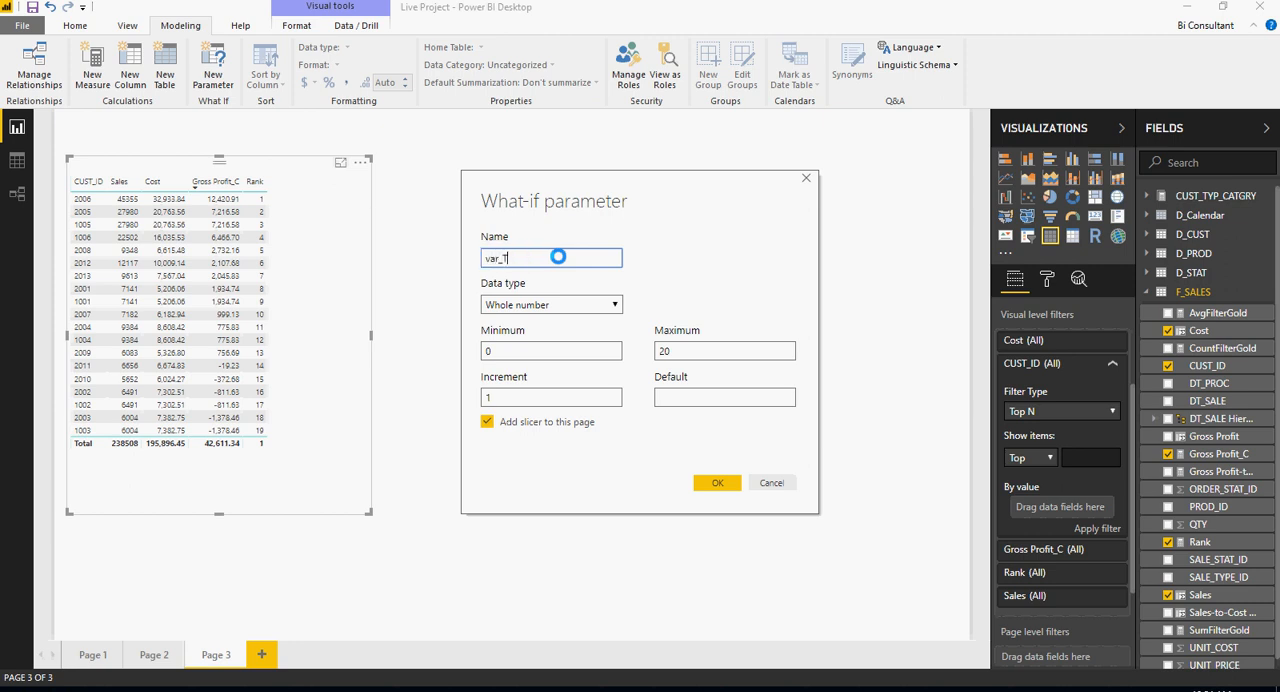
pyautogui.write('TopN')
pyautogui.click(551, 350)
pyautogui.write('2')
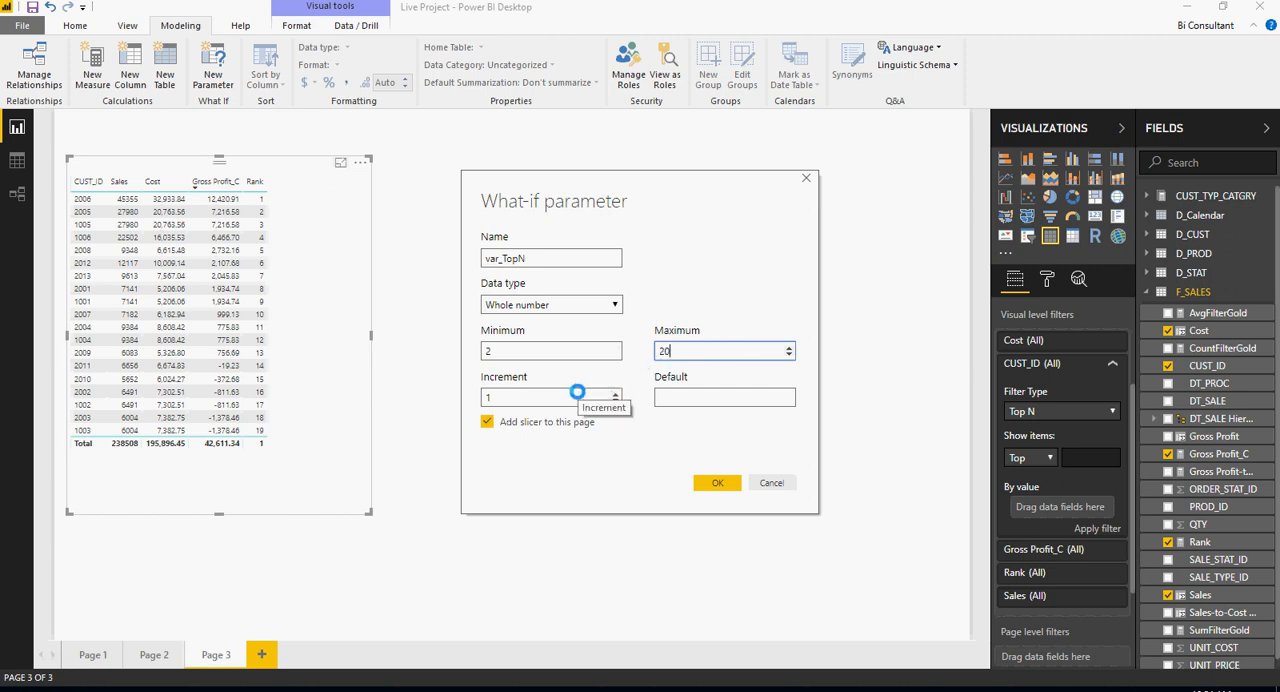
pyautogui.click(724, 397)
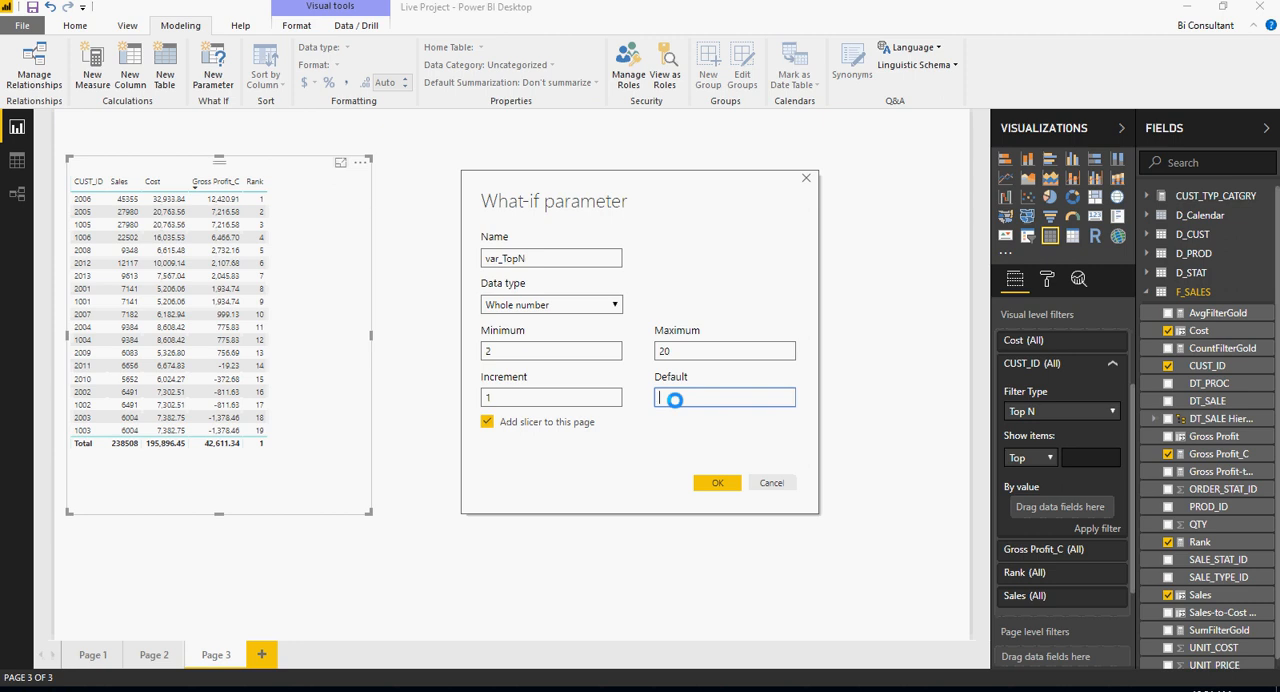
pyautogui.write('3')
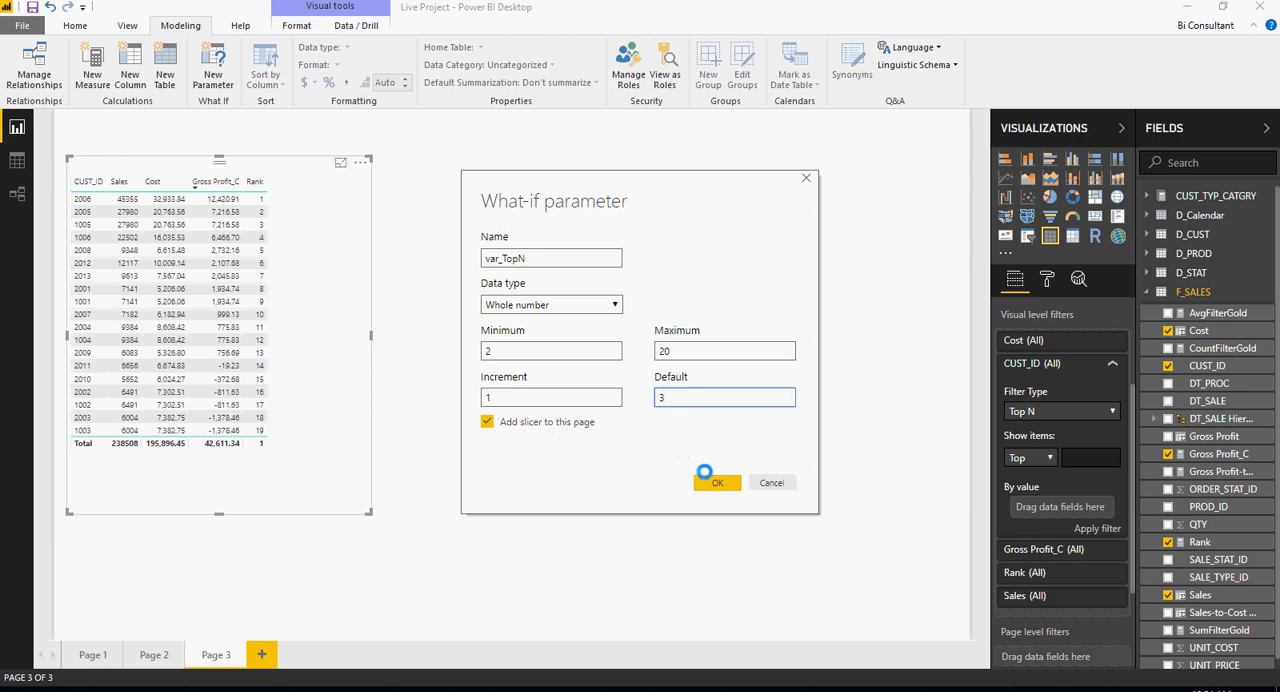
pyautogui.click(716, 482)
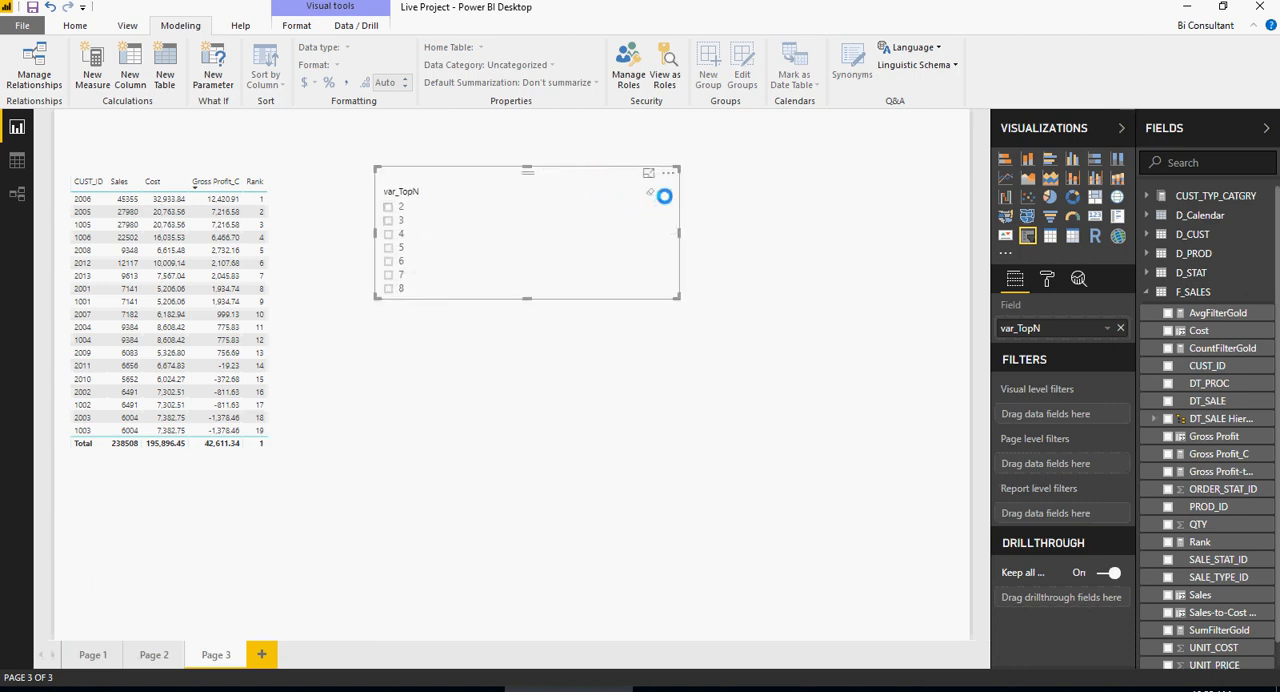
pyautogui.moveTo(666, 192)
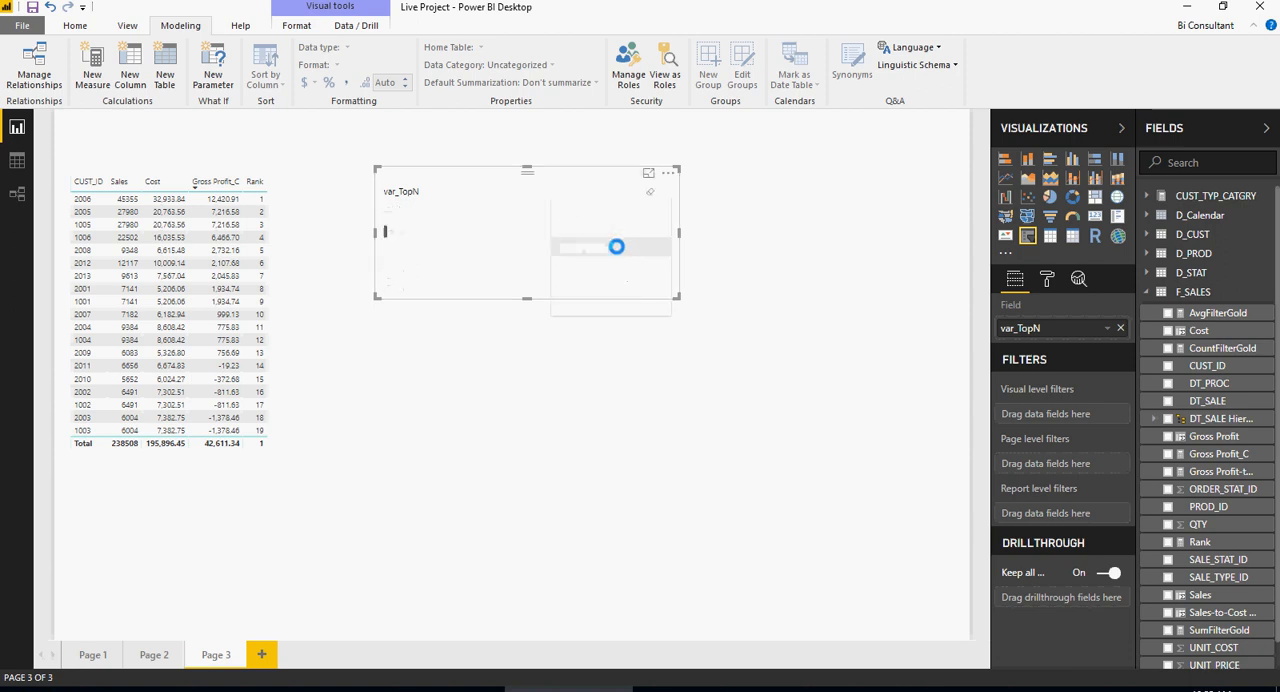
# - Reposition the var_TopN slicer on the report canvas
pyautogui.moveTo(617, 247); pyautogui.dragTo(680, 345)
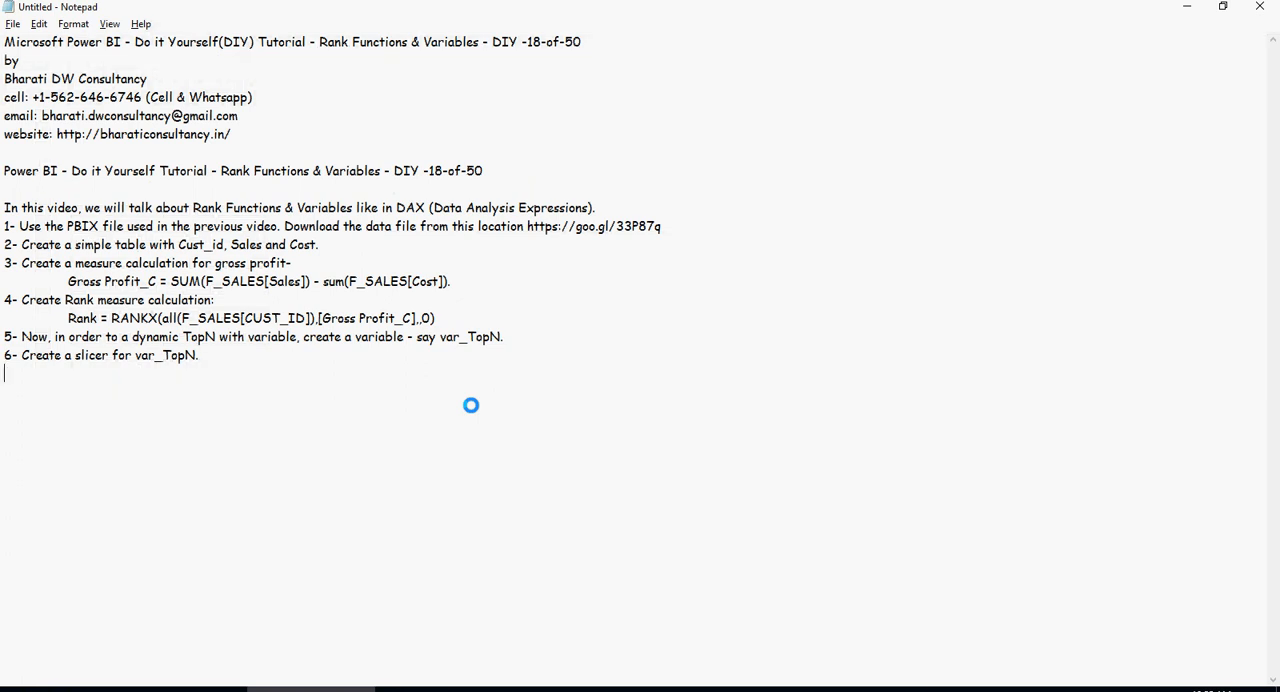
# - Add the step 7 TopNValue measure note in Notepad, then return to Power BI
pyautogui.write('7- Now, create a measure calculation -')
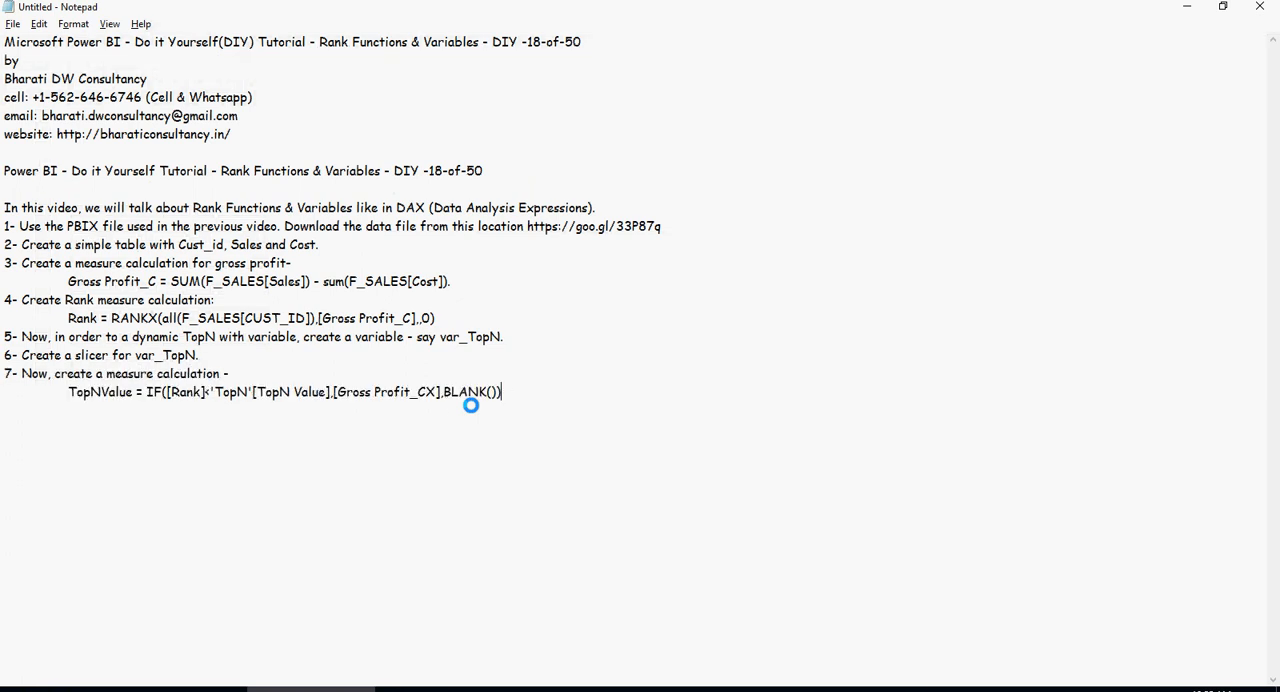
pyautogui.click(90, 391)
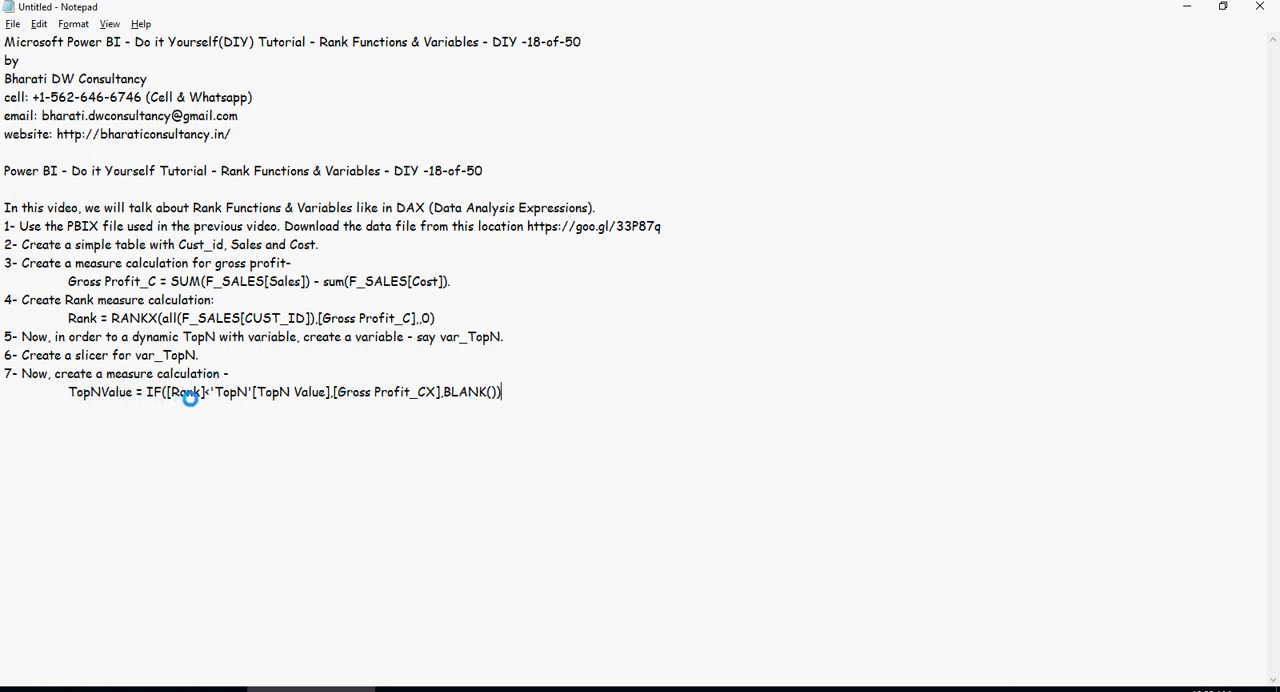
pyautogui.moveTo(310, 384)
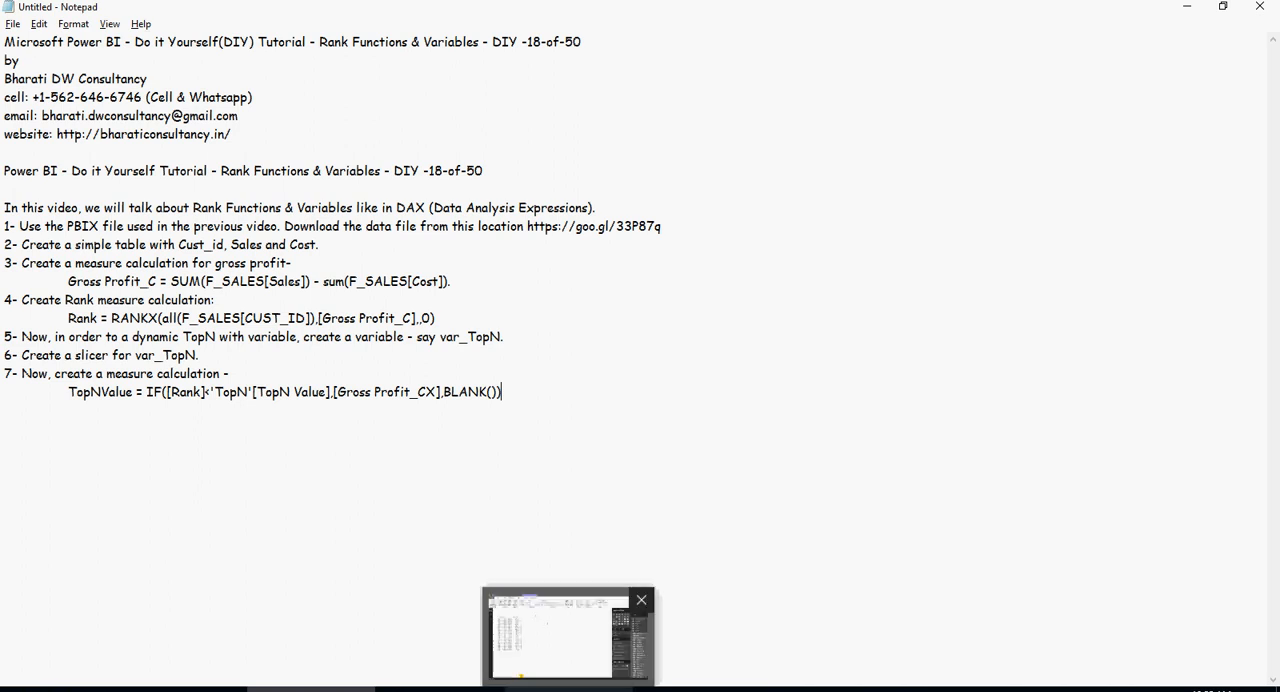
pyautogui.doubleClick(100, 391)
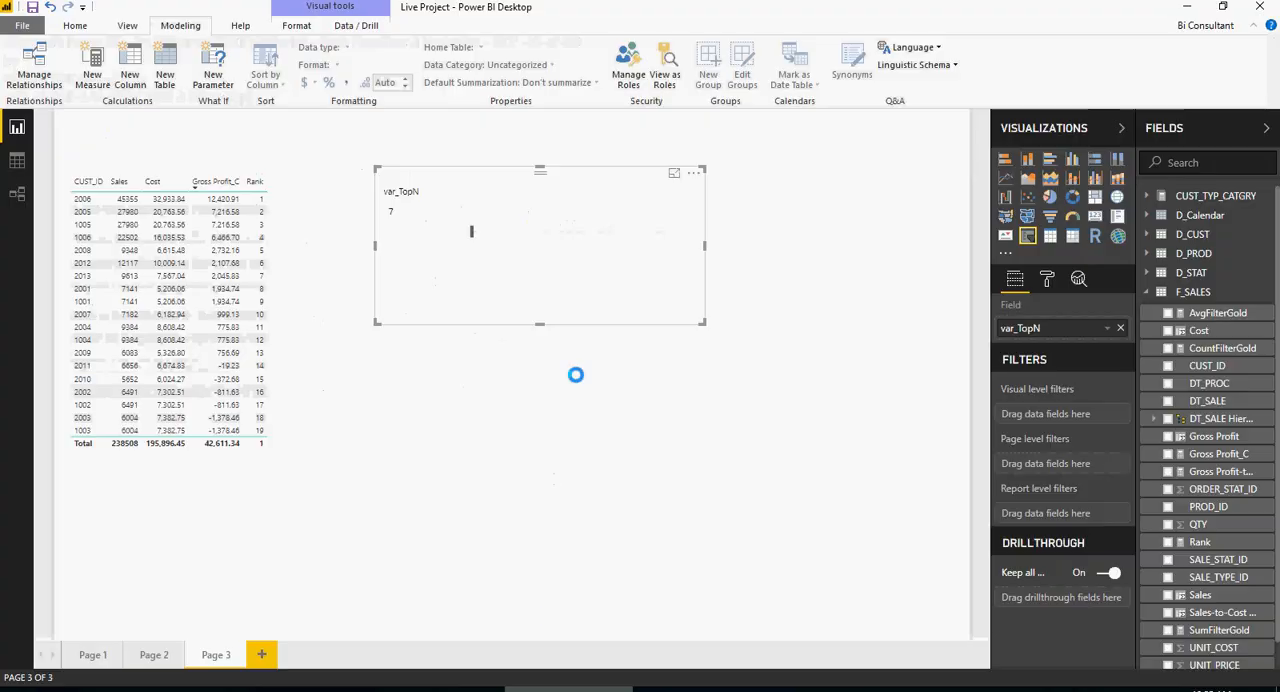
# - Create the F_SALES measure TopNValue = IF([Rank] <= var_TopN Value, [Gross Profit_C], BLANK())
pyautogui.rightClick(1193, 291)
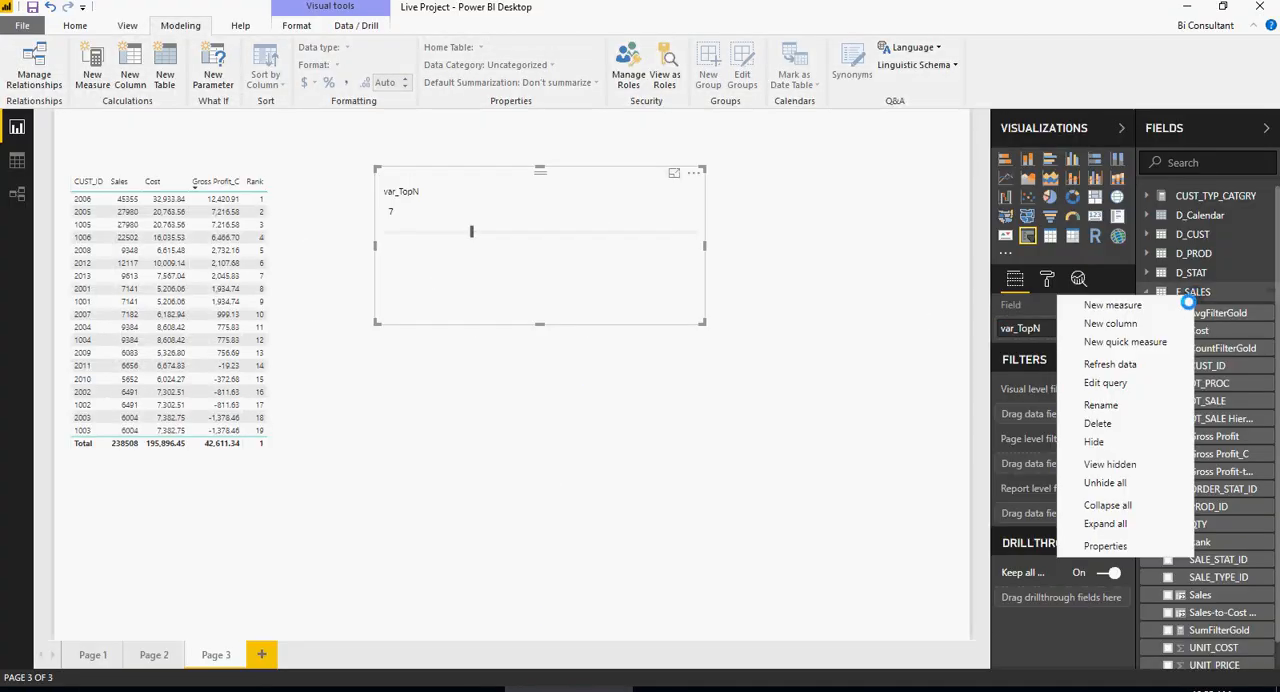
pyautogui.click(1113, 305)
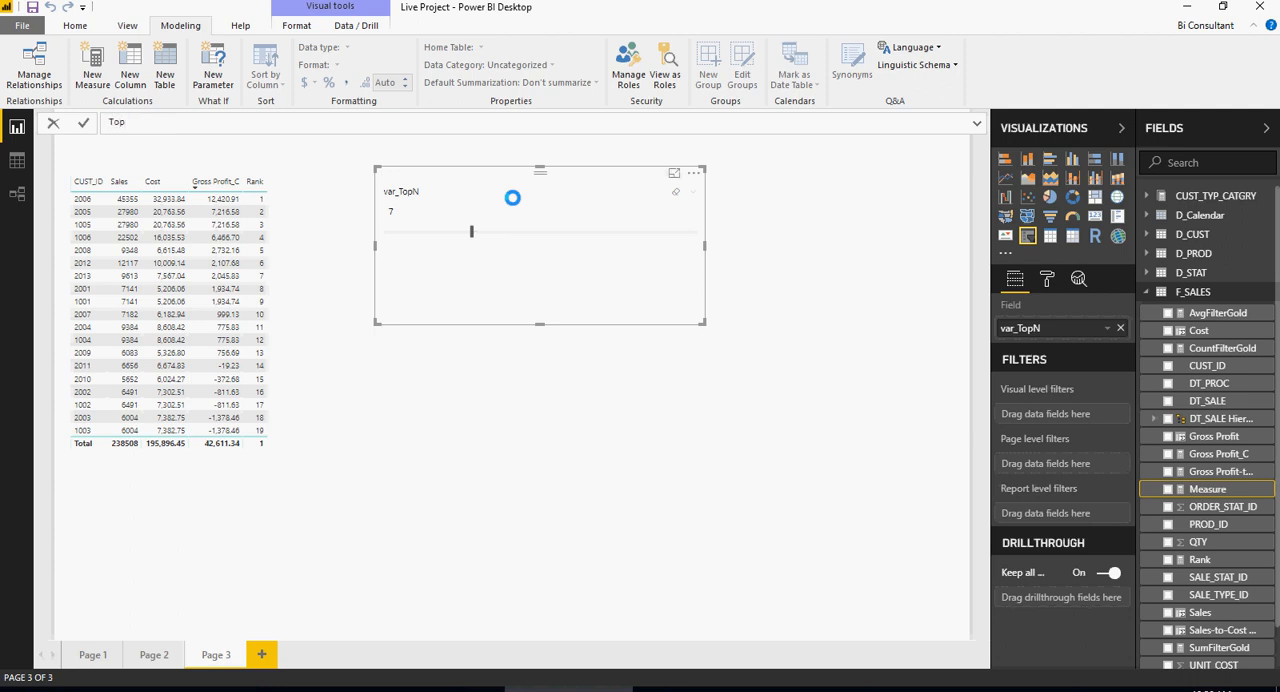
pyautogui.write('TopVa1')
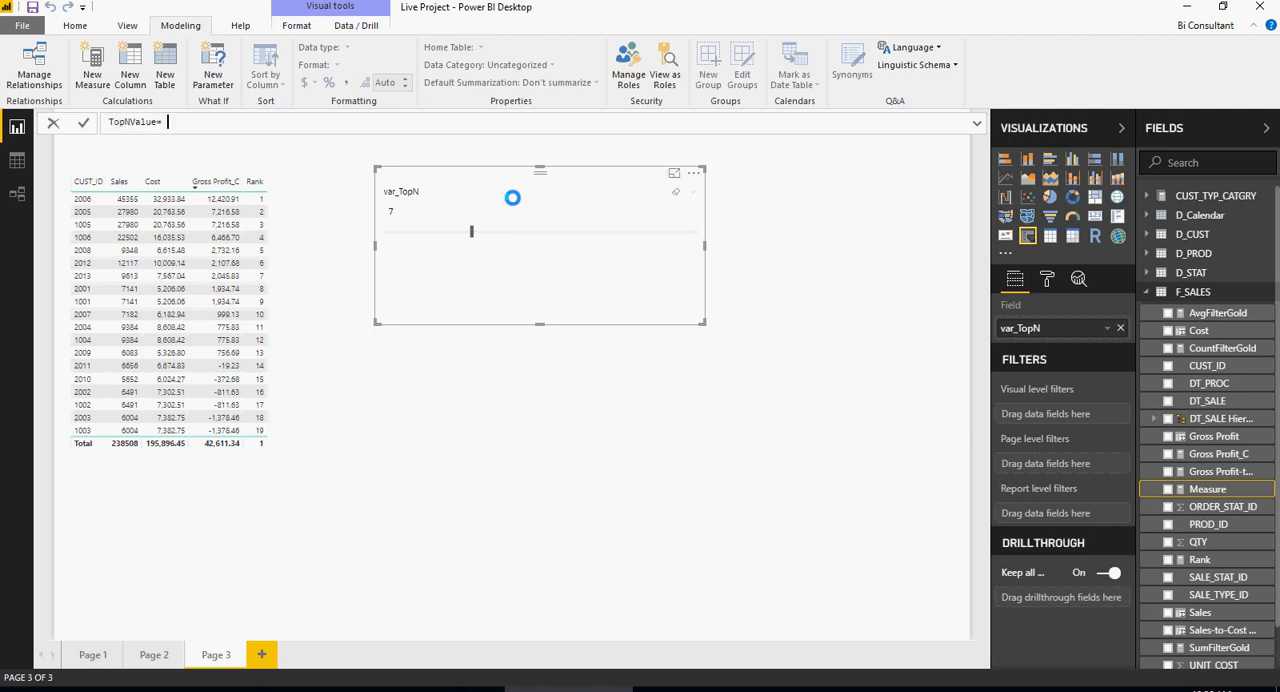
pyautogui.write('if(')
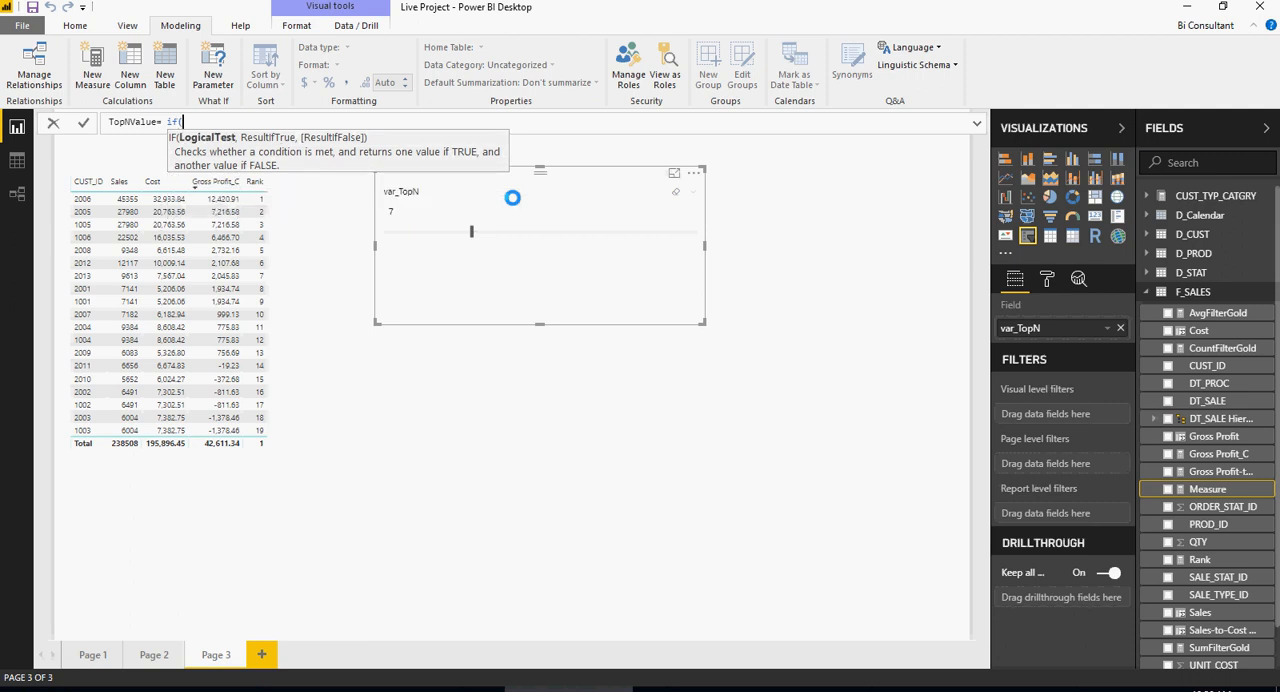
pyautogui.write('r')
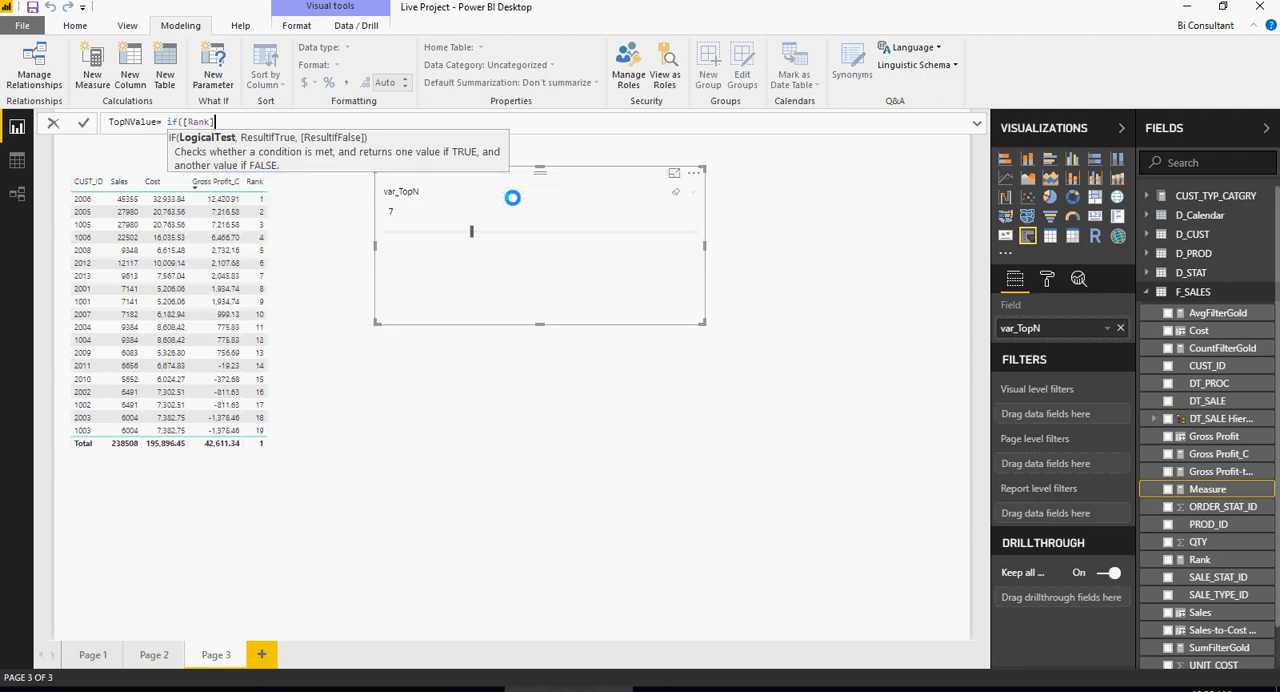
pyautogui.write('<=')
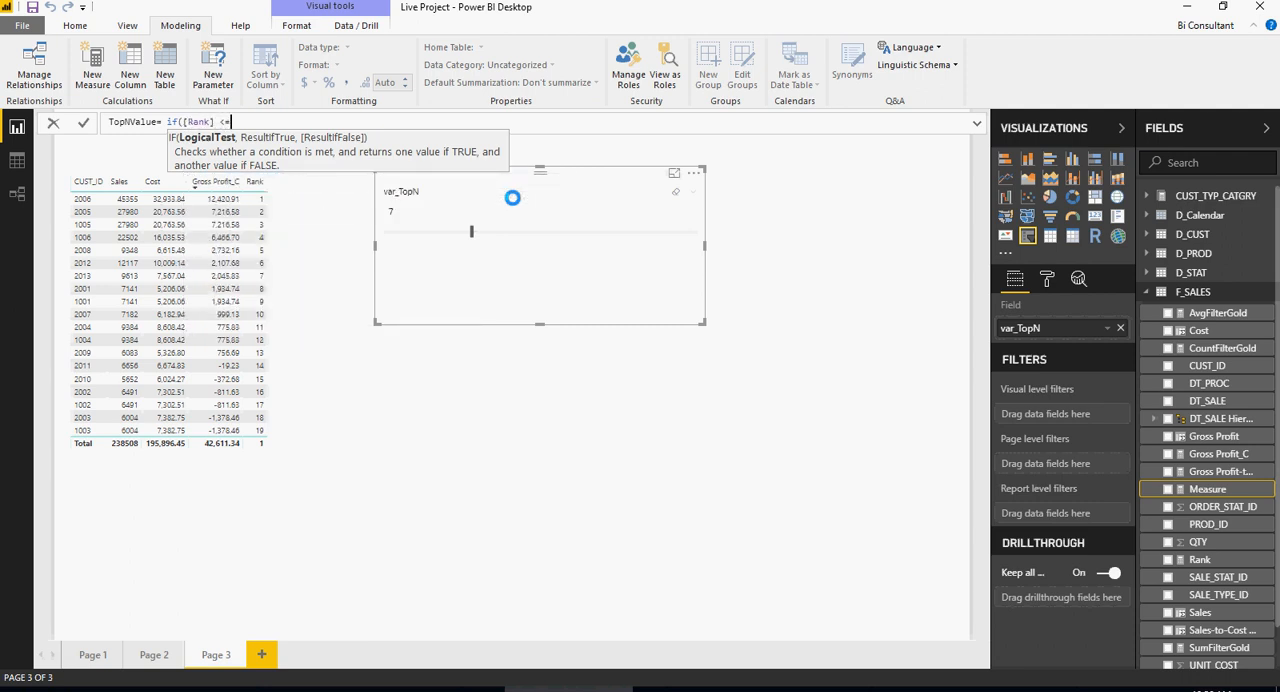
pyautogui.write('var')
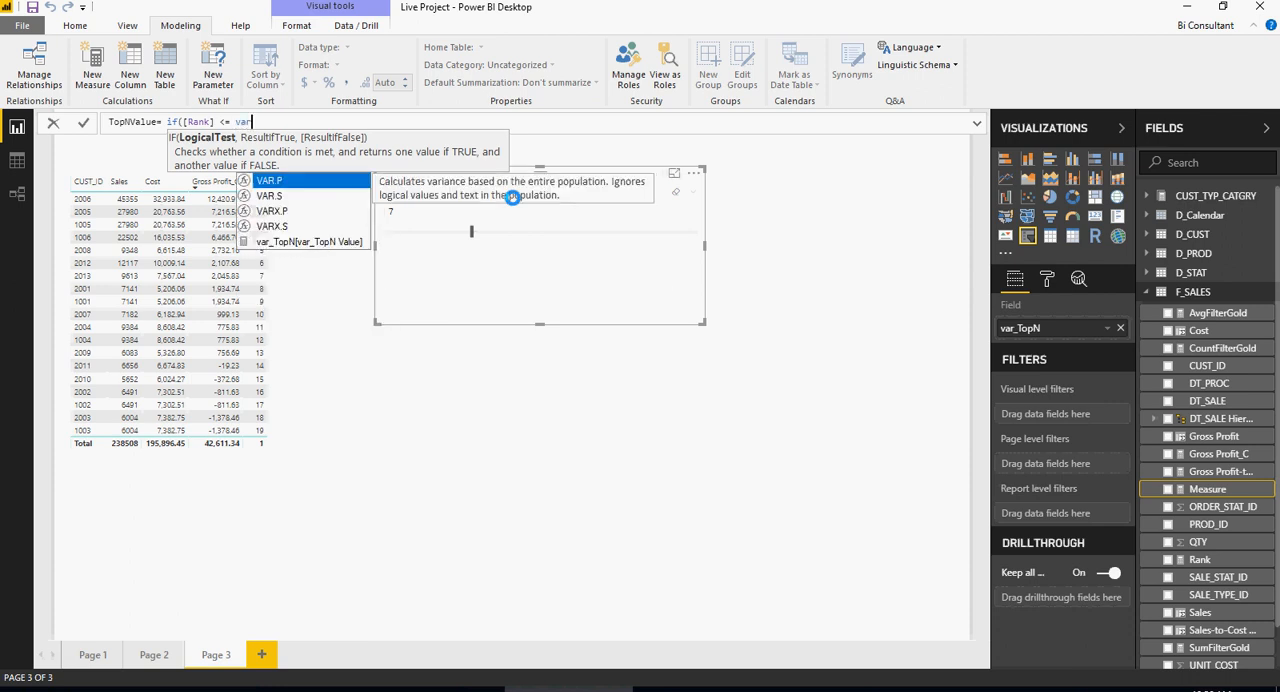
pyautogui.click(308, 242)
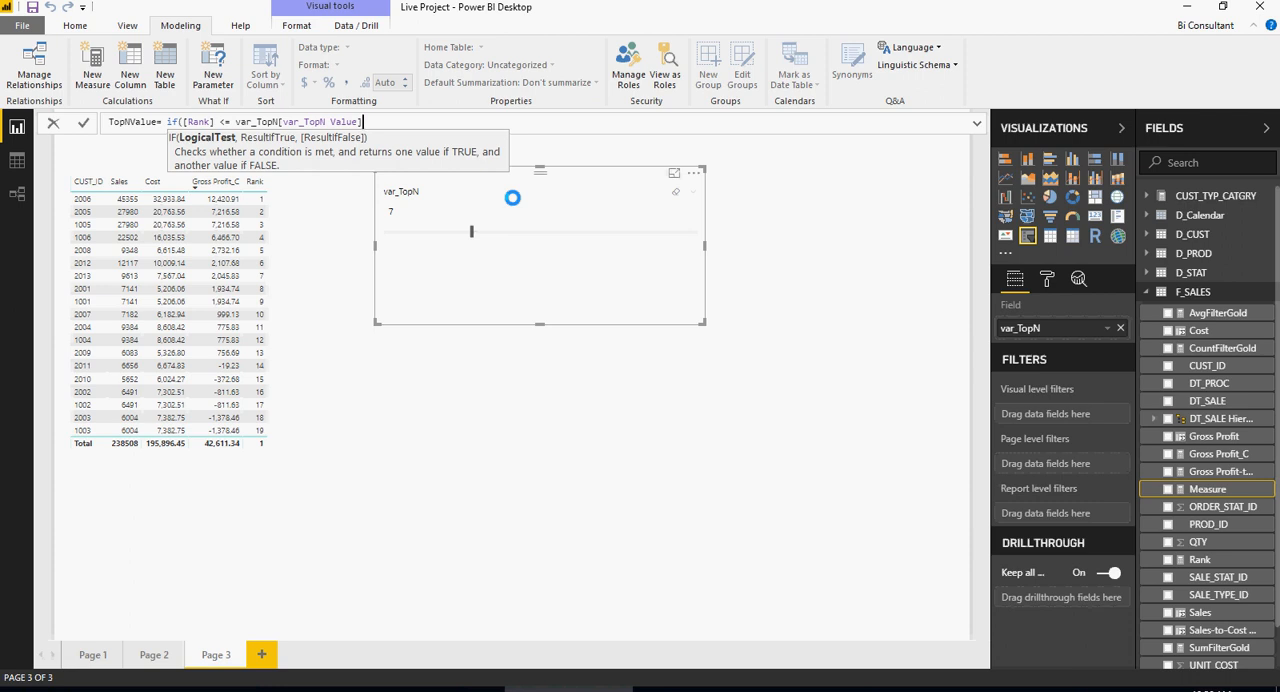
pyautogui.write(',')
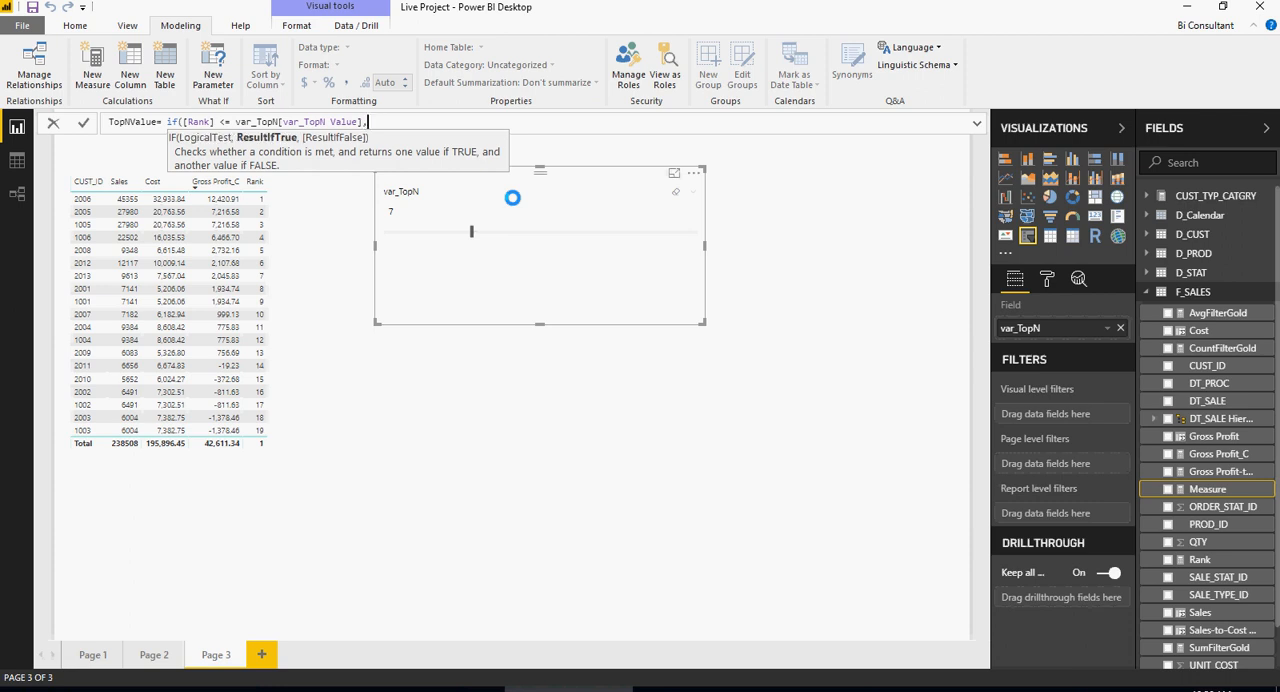
pyautogui.write('gr')
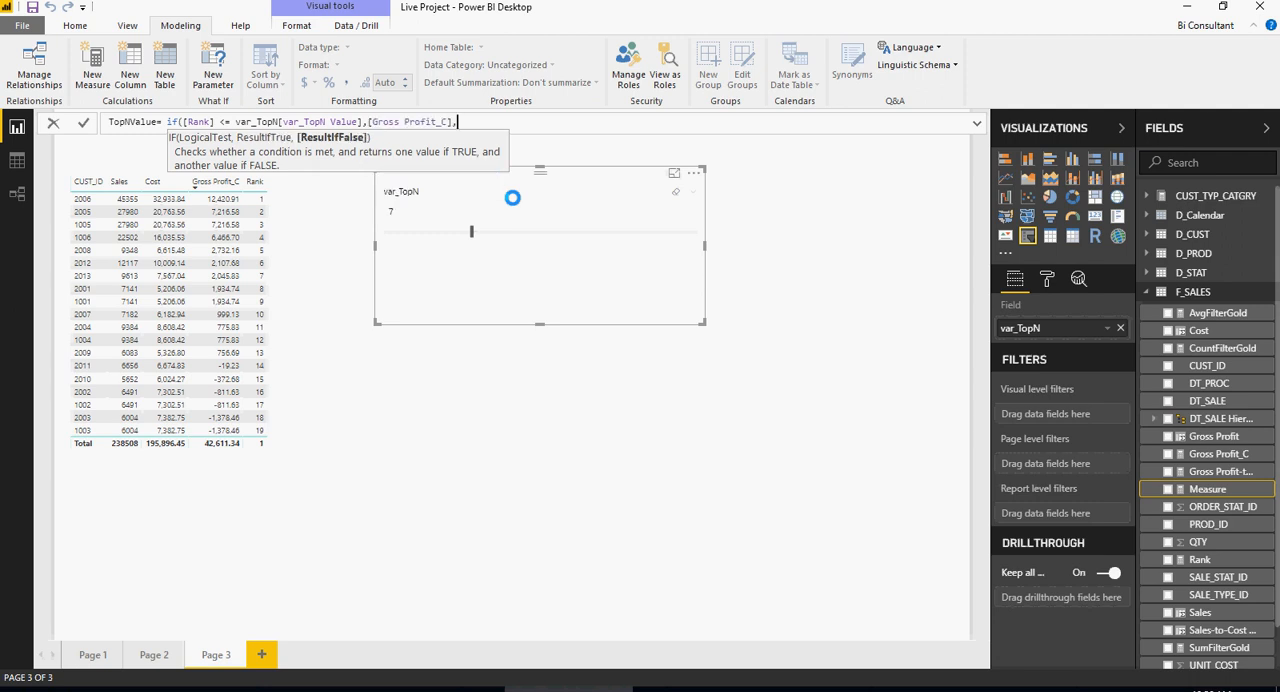
pyautogui.write(',')
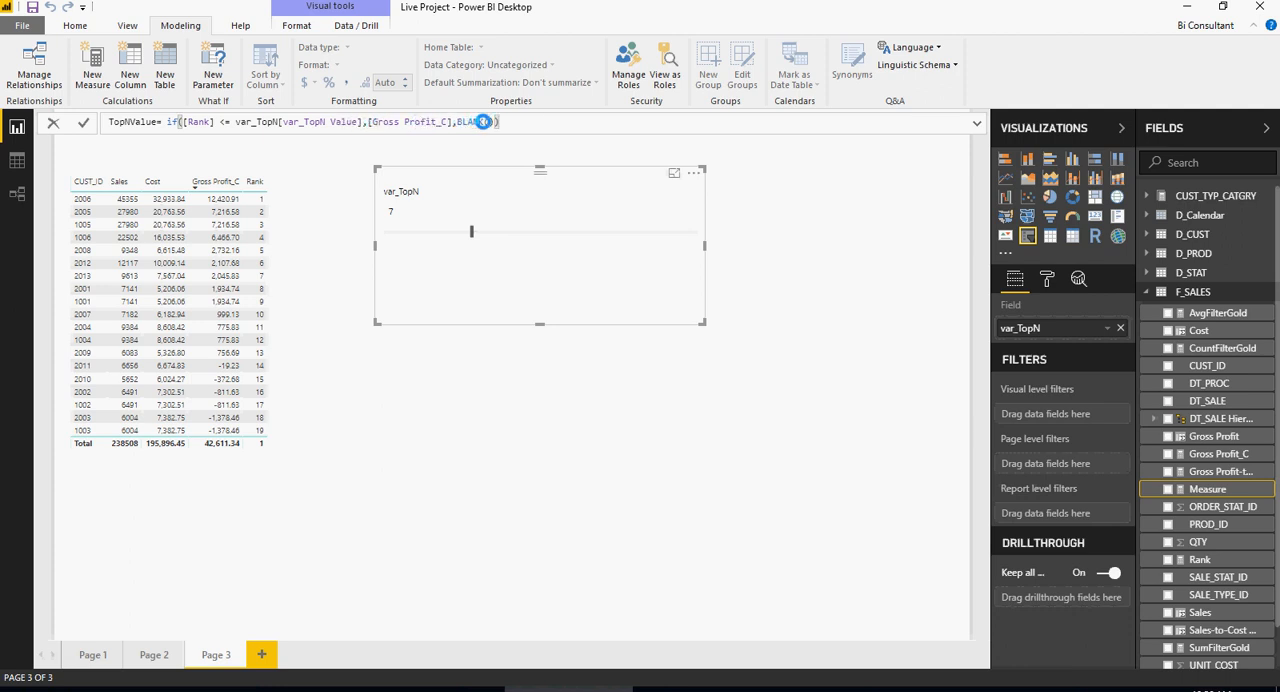
pyautogui.click(84, 121)
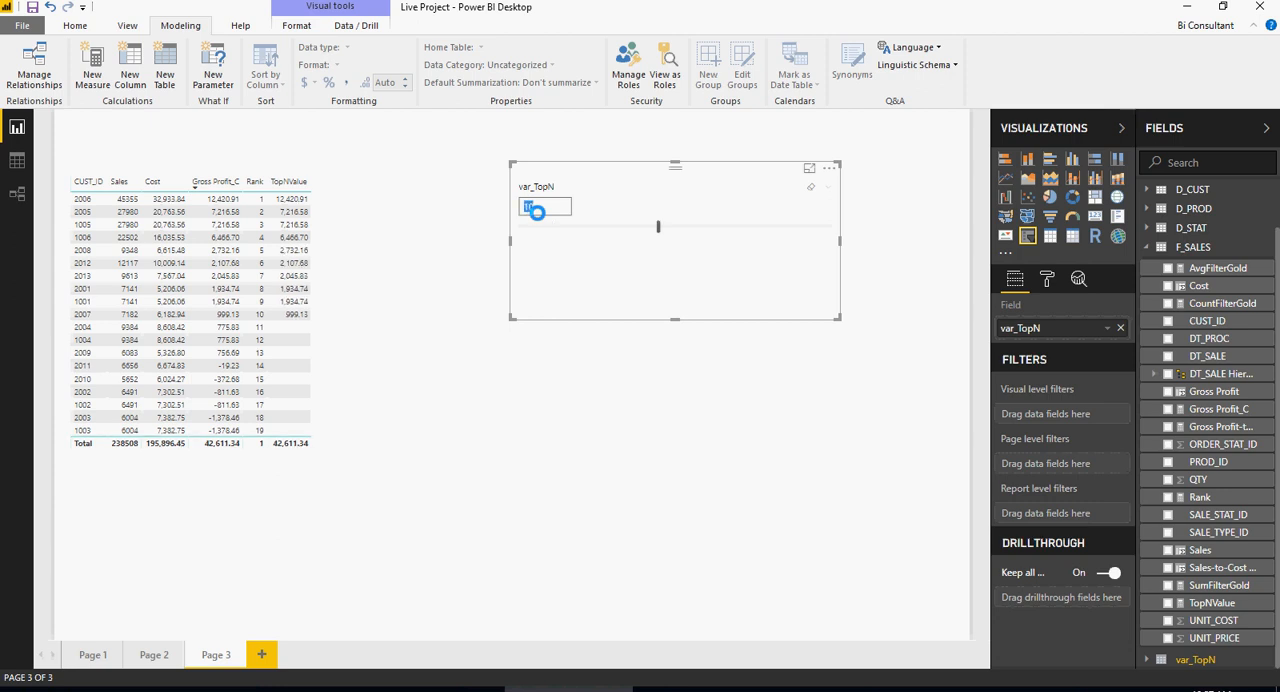
# - Set the var_TopN slicer value to 10
pyautogui.click(544, 207)
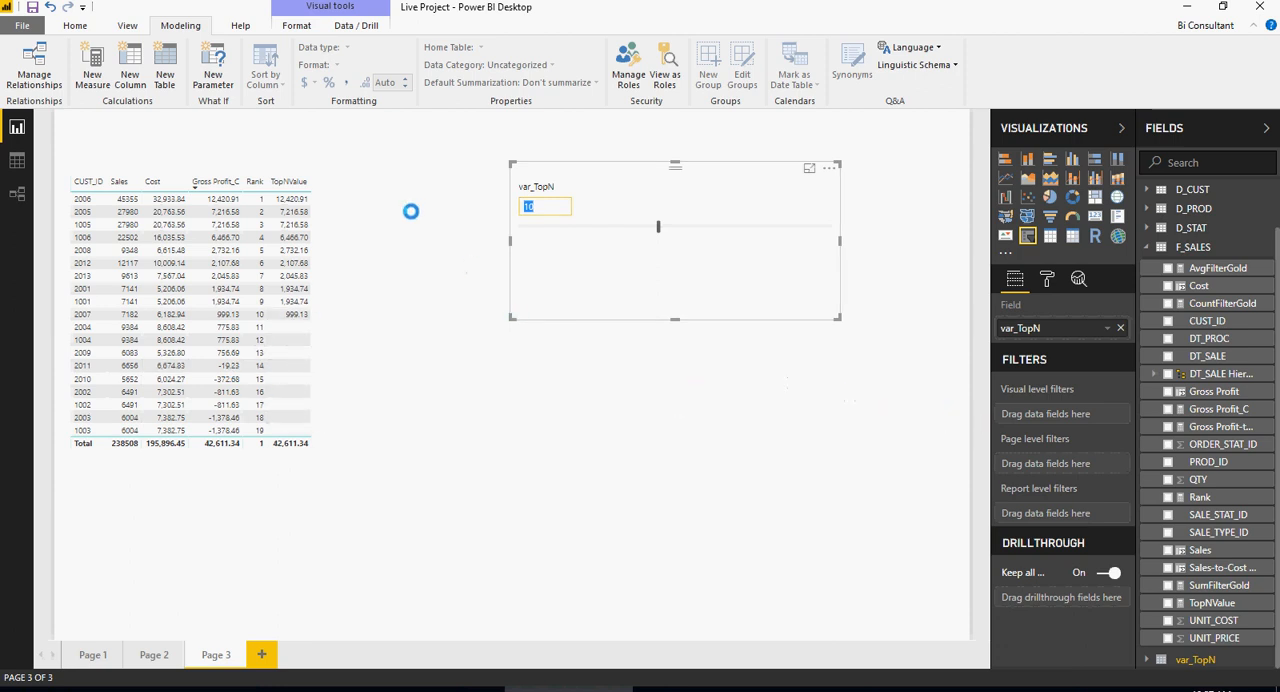
pyautogui.click(218, 340)
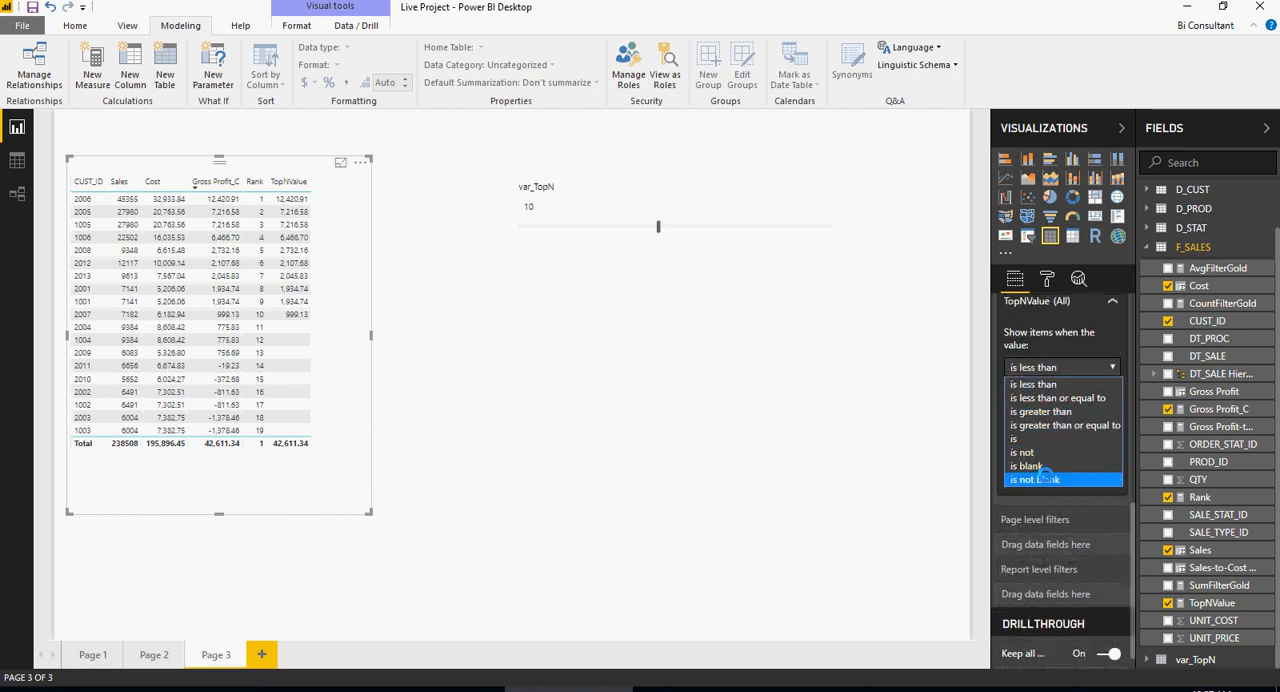
# - Apply an 'is not blank' TopNValue visual filter so only the top customers remain
pyautogui.click(1034, 479)
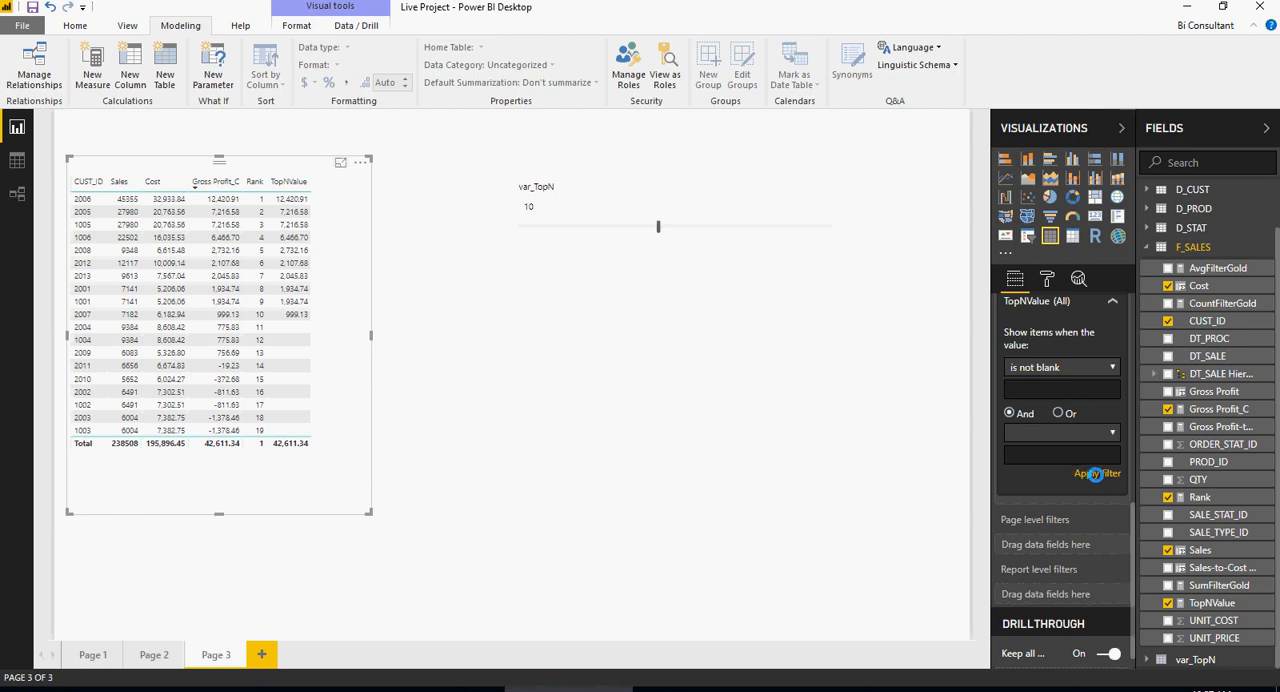
pyautogui.click(1095, 473)
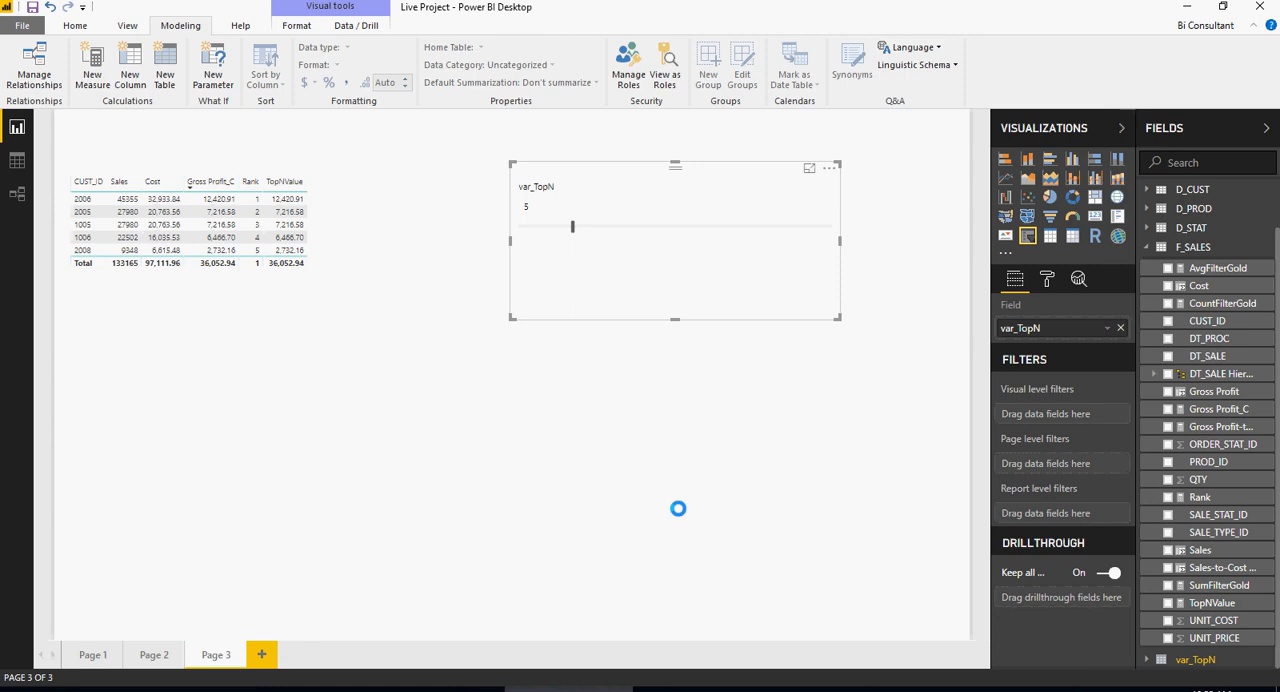
pyautogui.click(290, 224)
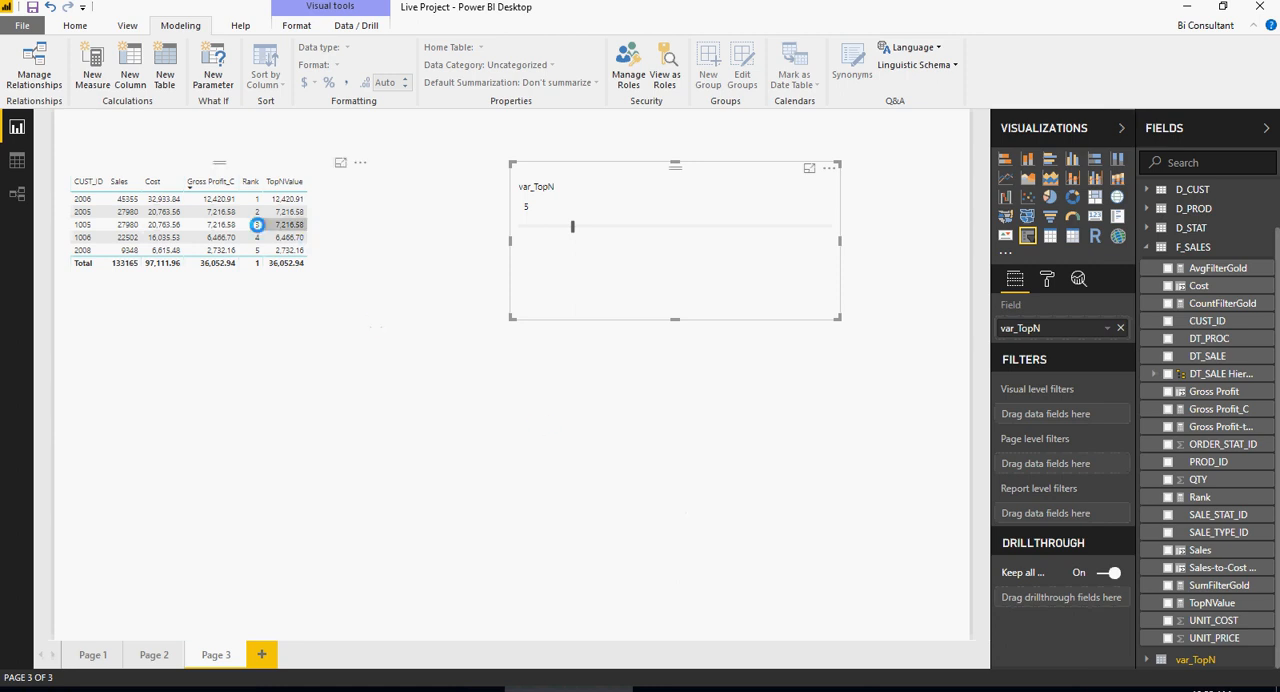
pyautogui.moveTo(120, 181)
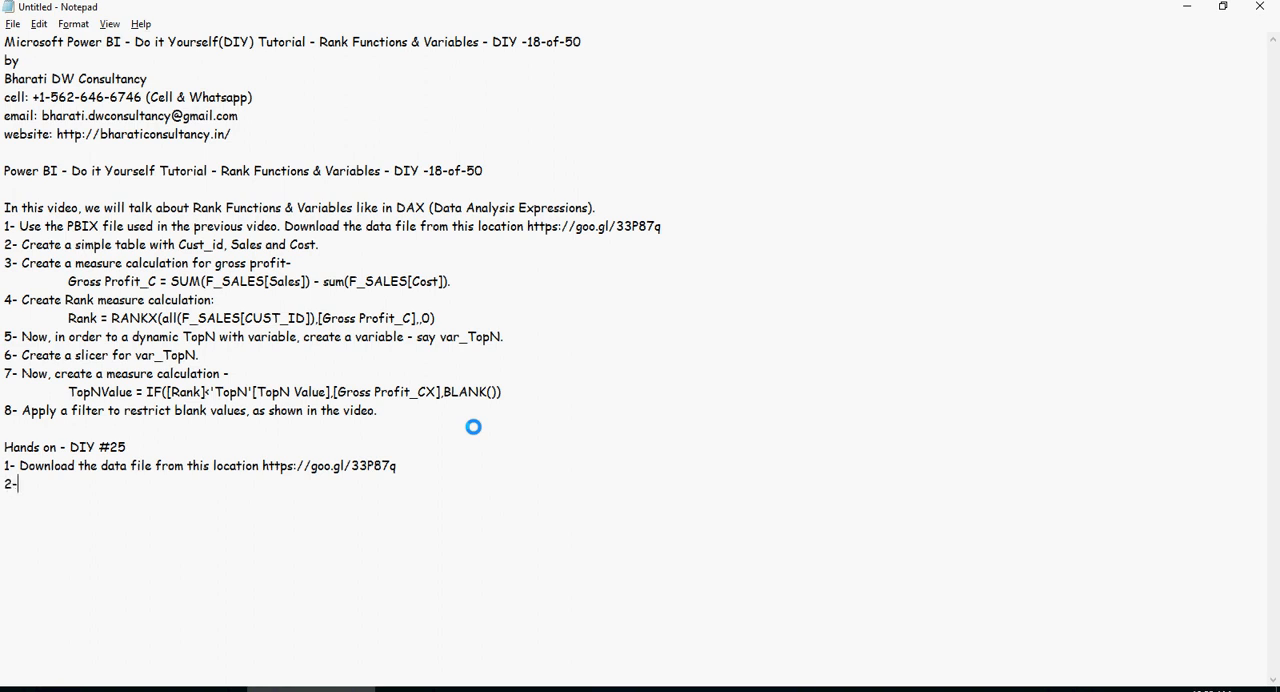
pyautogui.moveTo(512, 445)
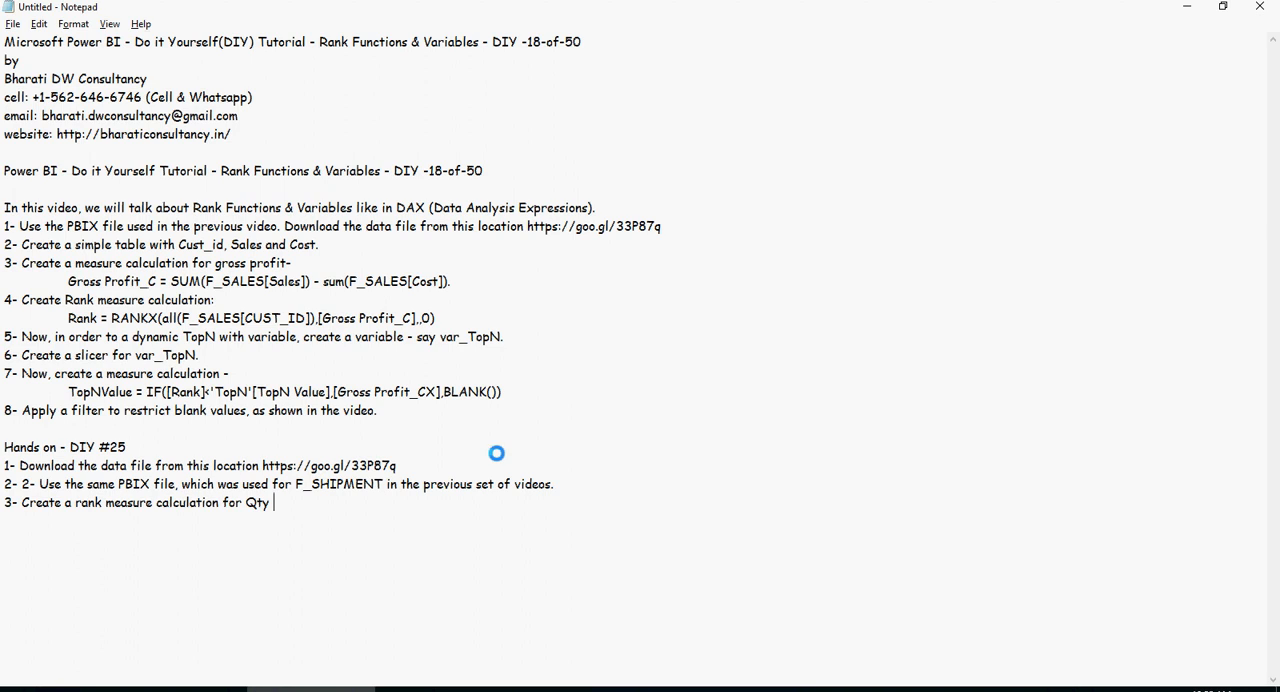
pyautogui.moveTo(120, 517)
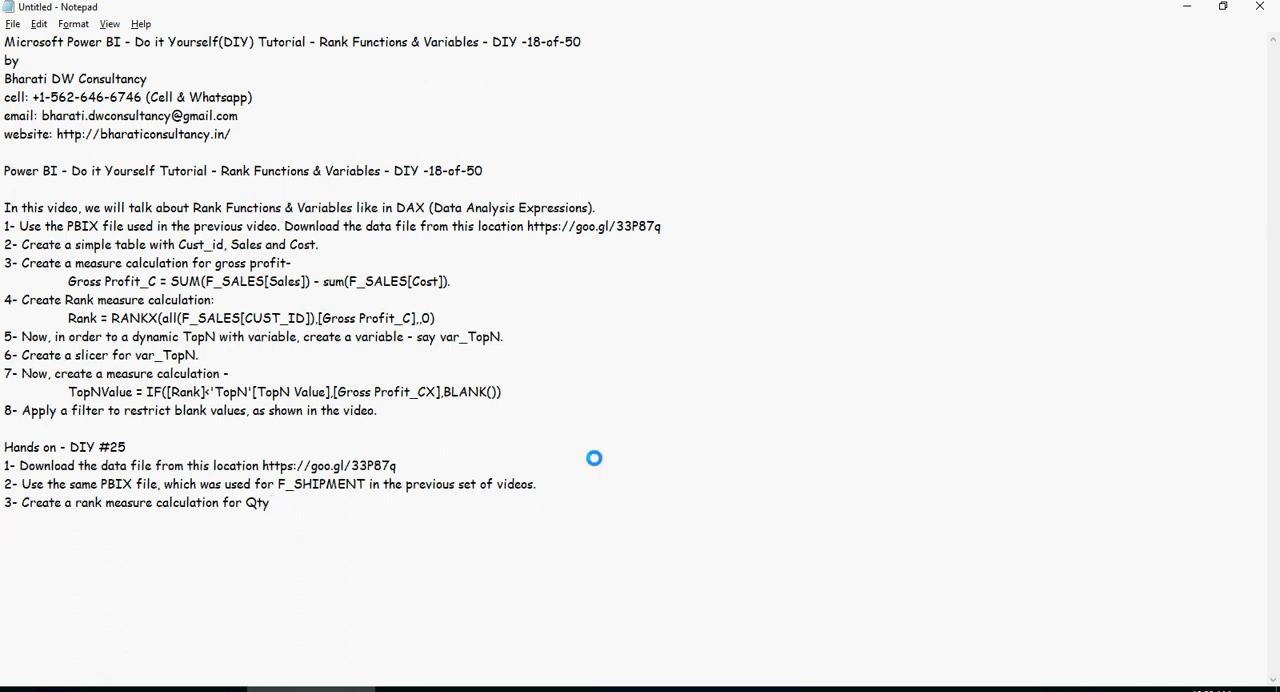
# - Type exercise item 4: another Qty rank measure for SHP_FLG = Y
pyautogui.write('4- Create another rank measure calculation for Qty, but this time with for SHP_FLG = Y.')
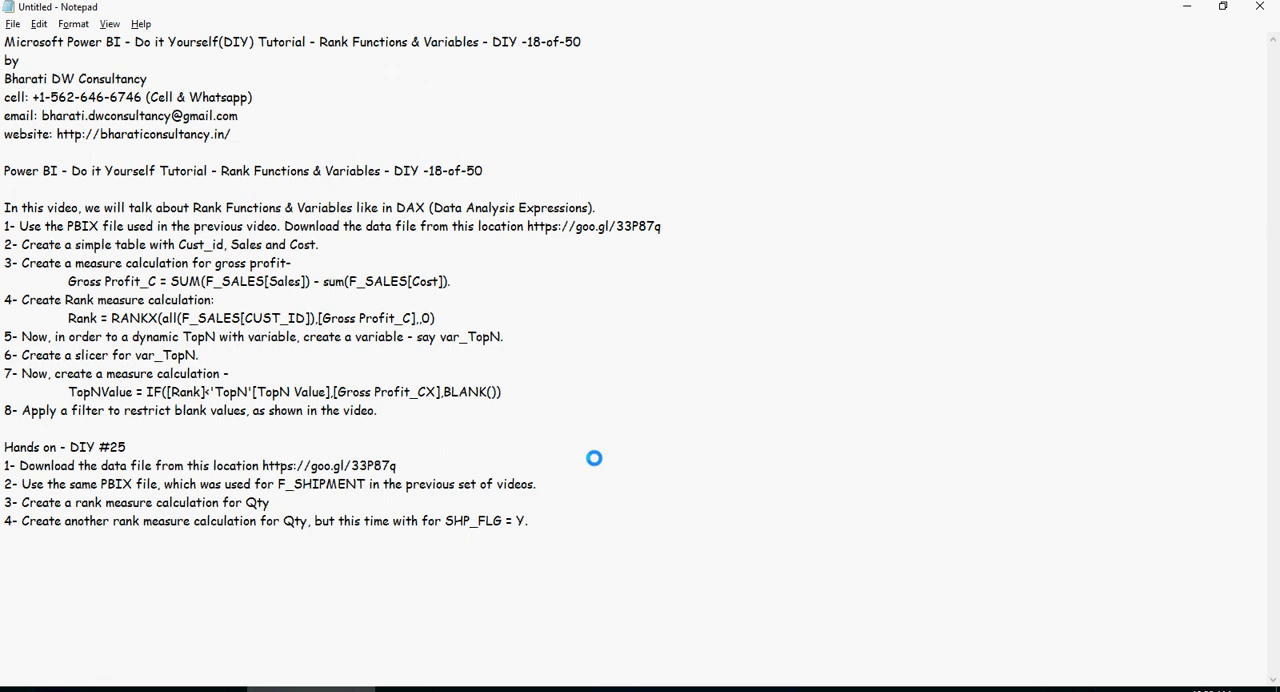